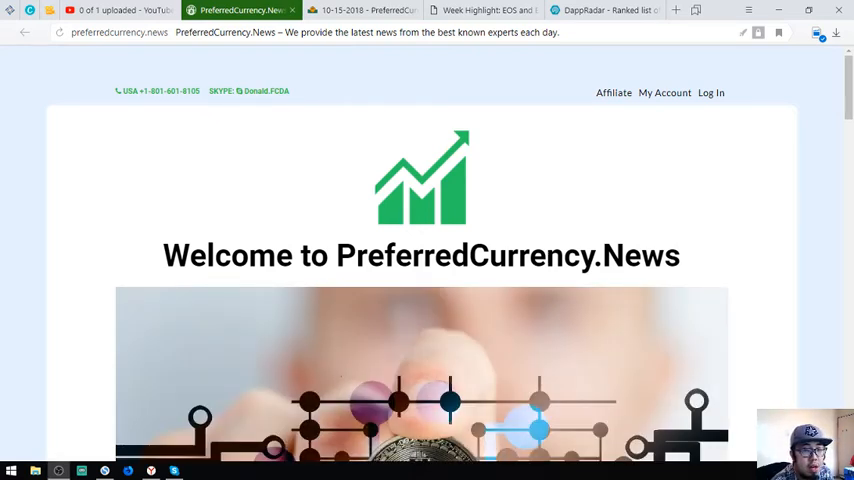
Step: Scroll up and down through the currently open page
scroll("down", 3)
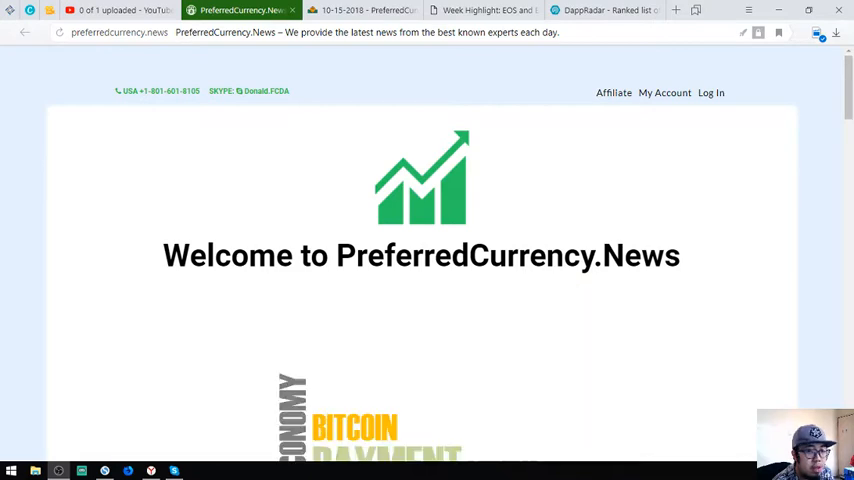
mouse_move(465, 224)
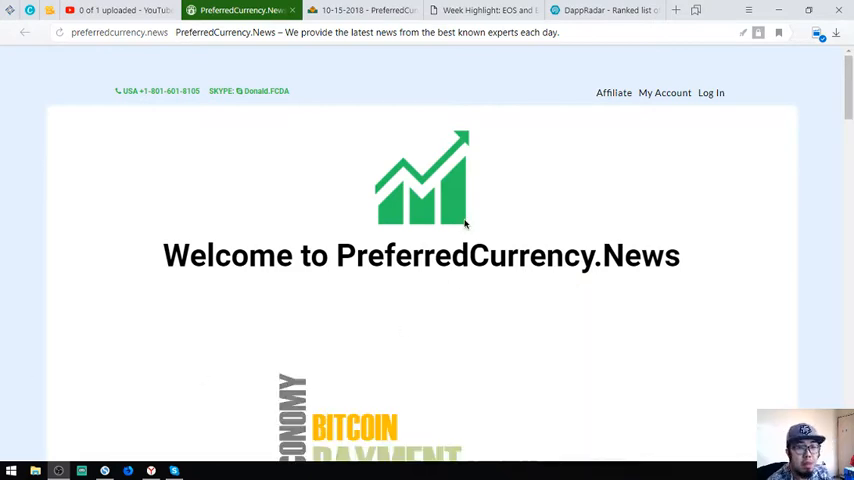
mouse_move(363, 142)
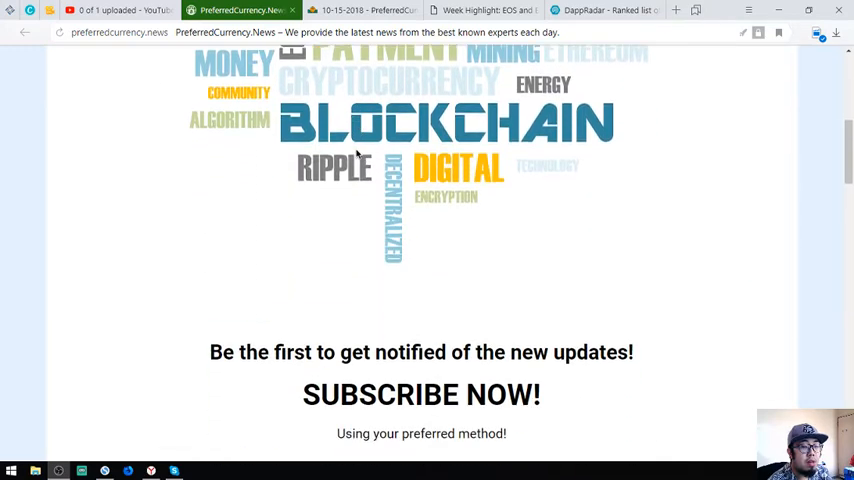
mouse_move(460, 249)
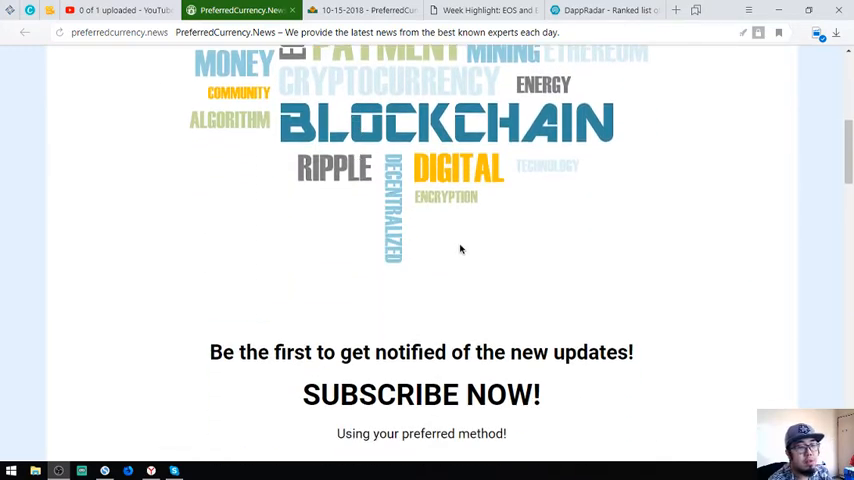
mouse_move(454, 252)
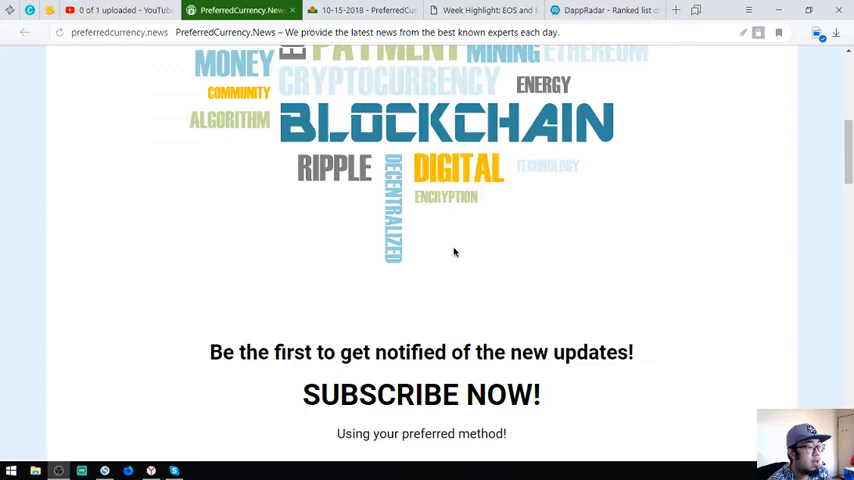
mouse_move(409, 270)
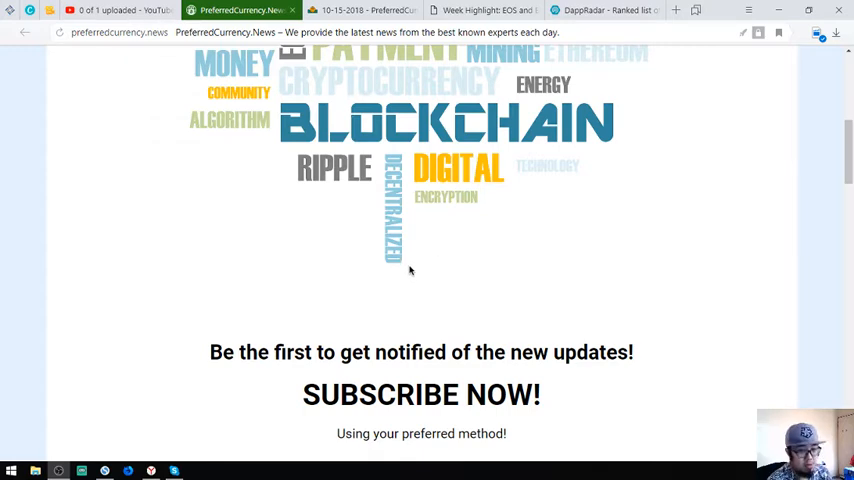
scroll("down", 3)
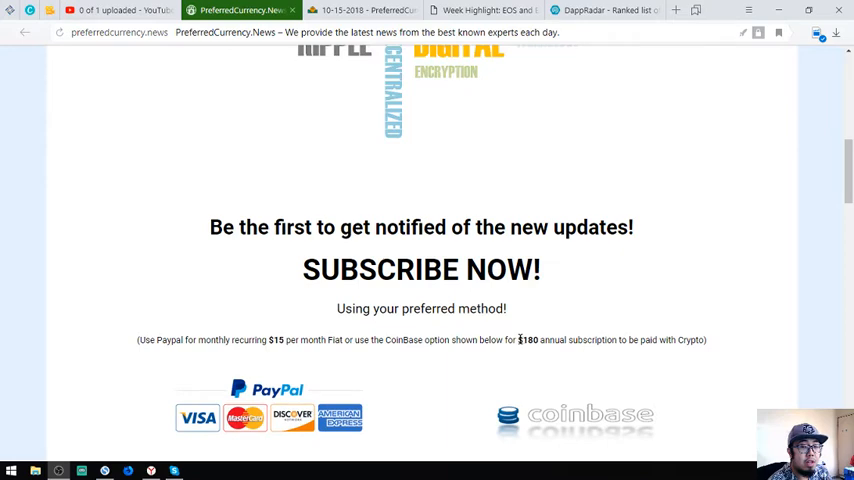
scroll("down", 3)
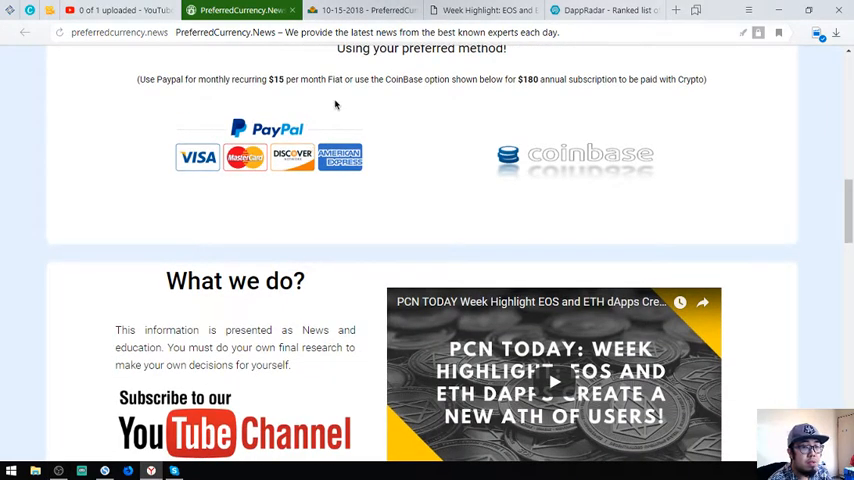
mouse_move(578, 153)
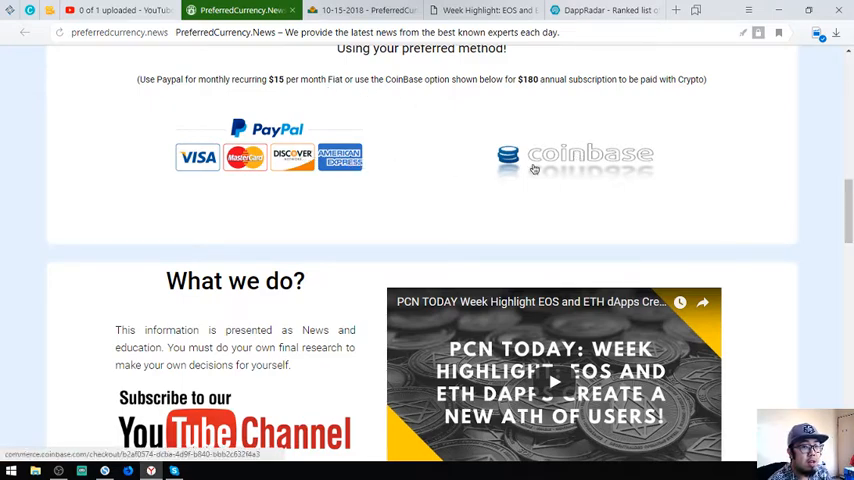
scroll("up", 3)
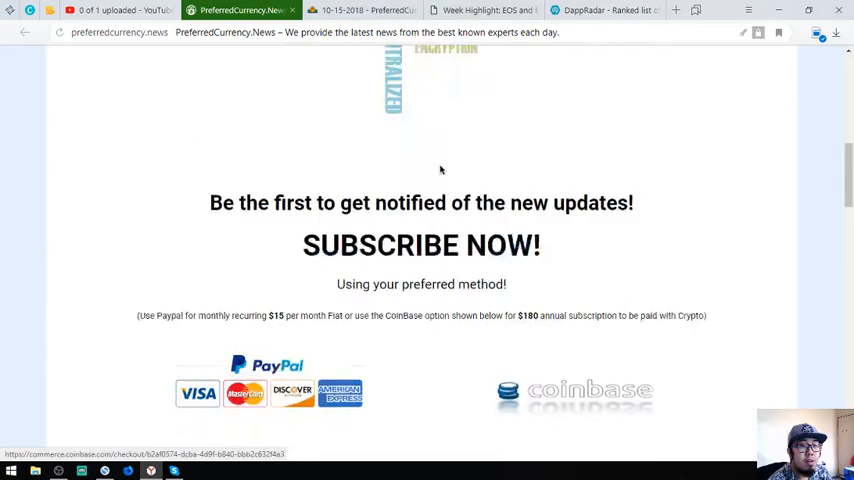
scroll("down", 3)
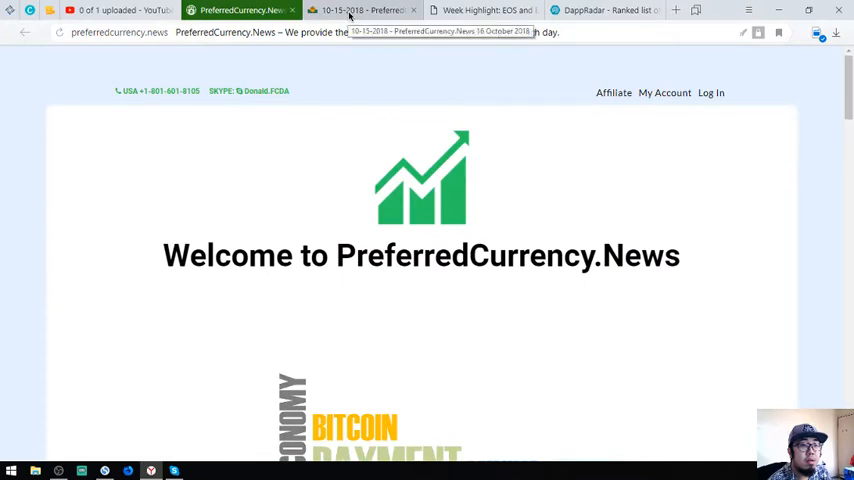
Step: Switch to the 16 October newsletter and scroll to the EOS and ETH dApps Week Highlight
left_click(360, 10)
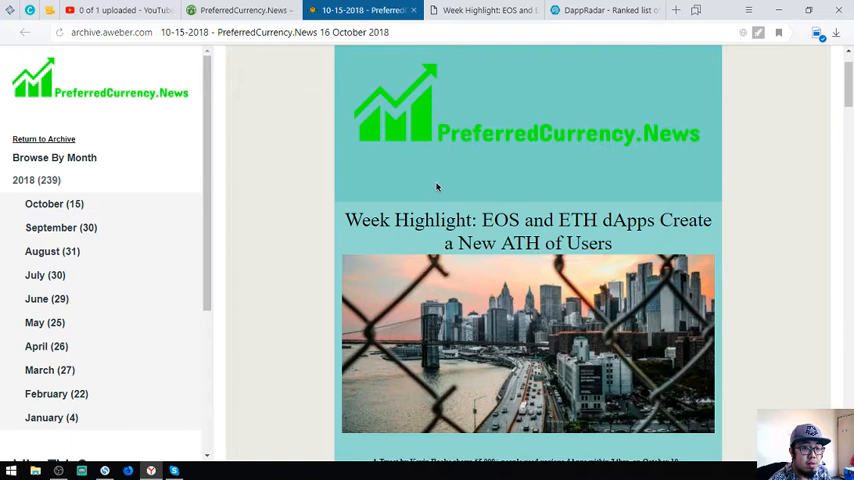
scroll("down", 3)
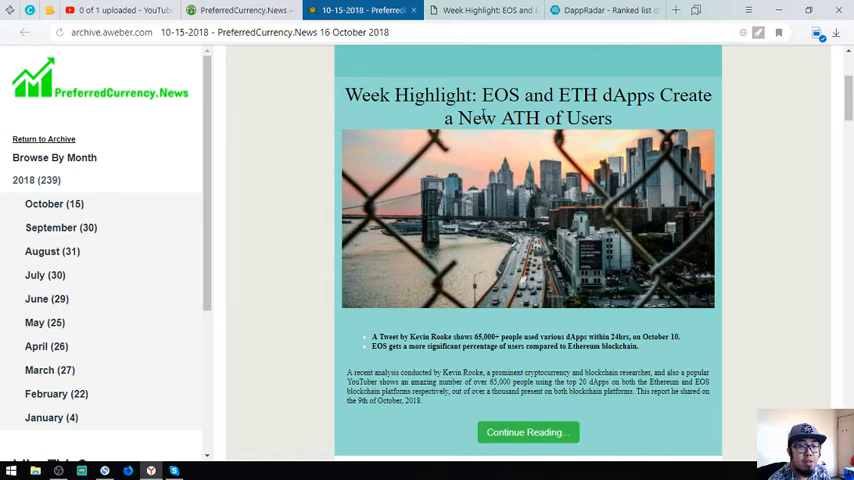
mouse_move(398, 332)
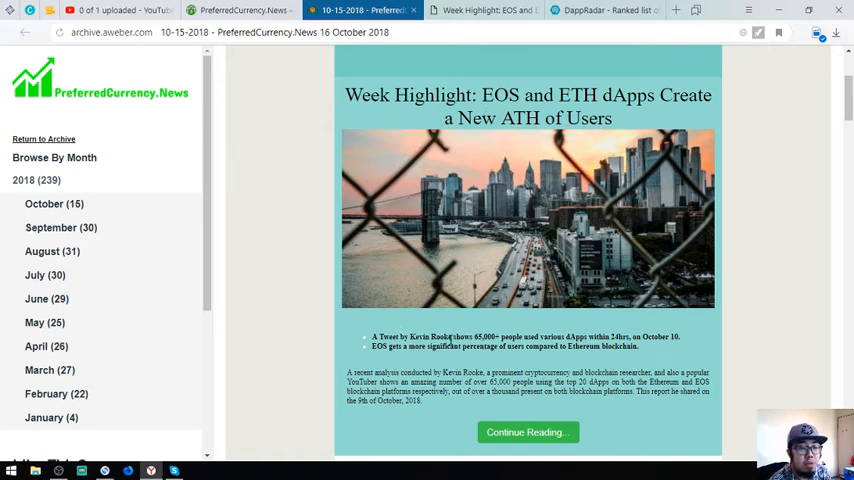
scroll("down", 3)
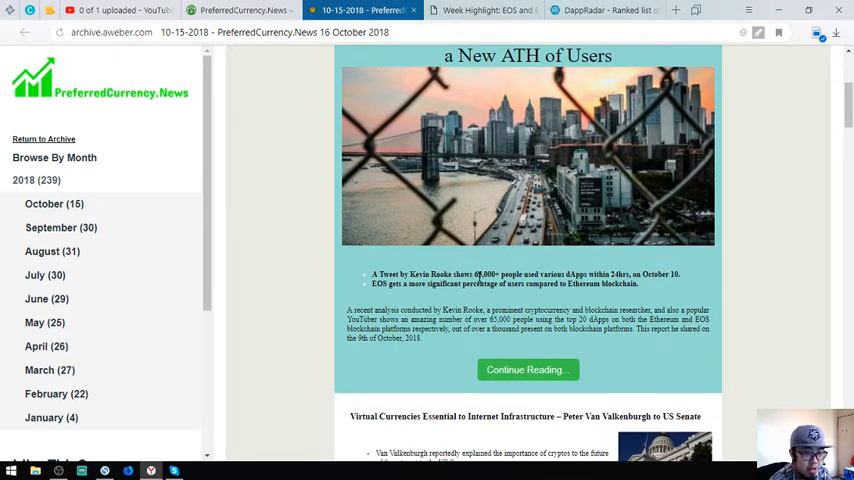
mouse_move(528, 284)
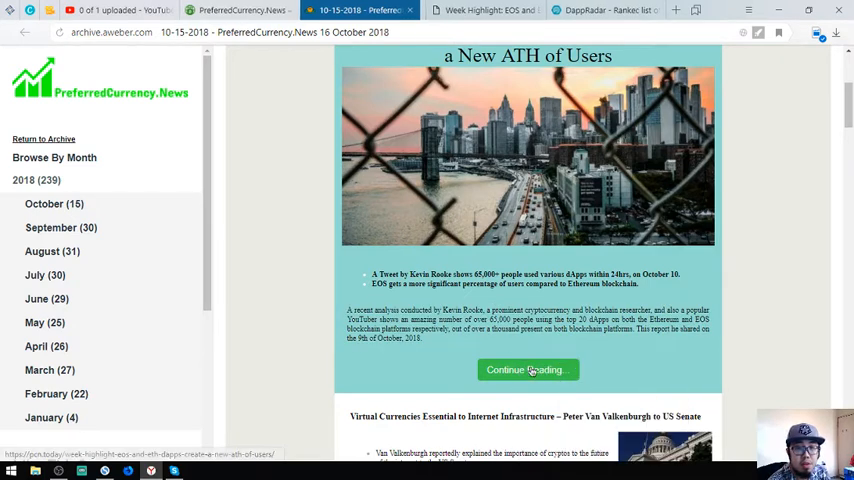
Step: Open 'EOS and ETH dApps Create a New ATH of Users' and read past Ethereum vs. EOS
left_click(527, 369)
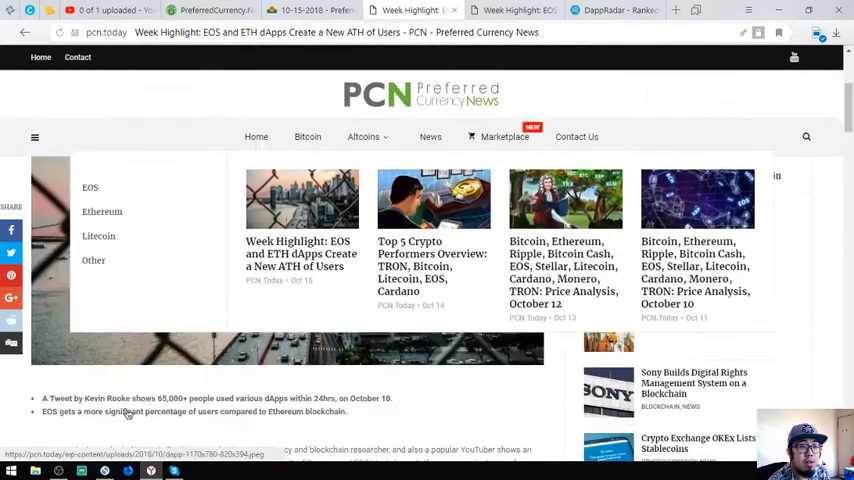
scroll("down", 3)
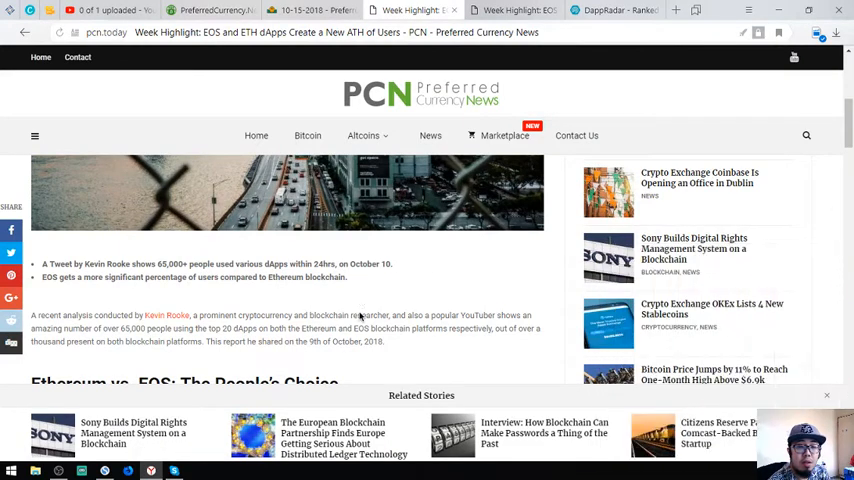
scroll("down", 3)
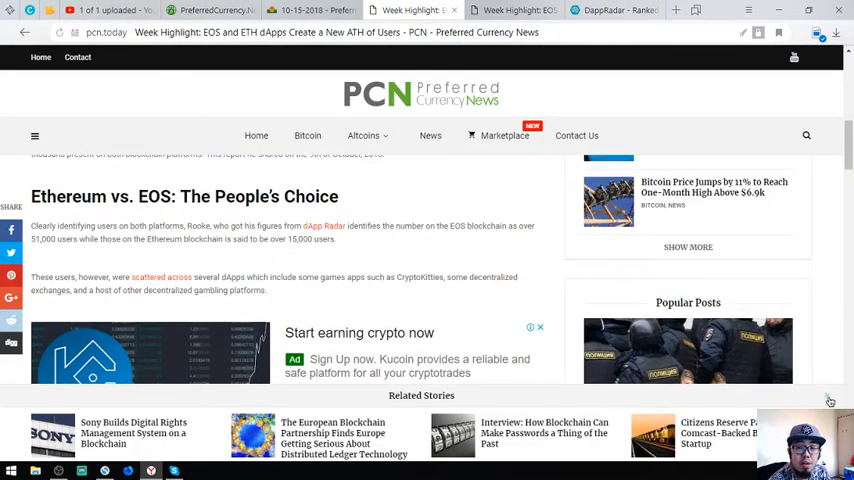
scroll("down", 3)
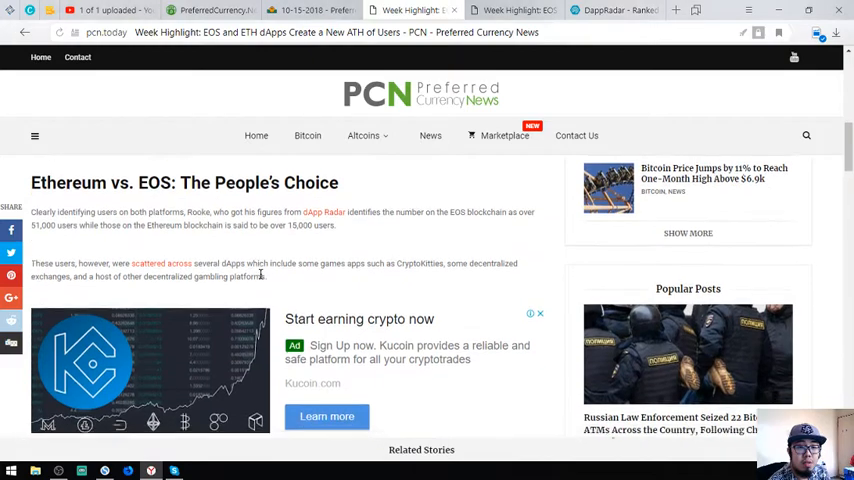
scroll("down", 3)
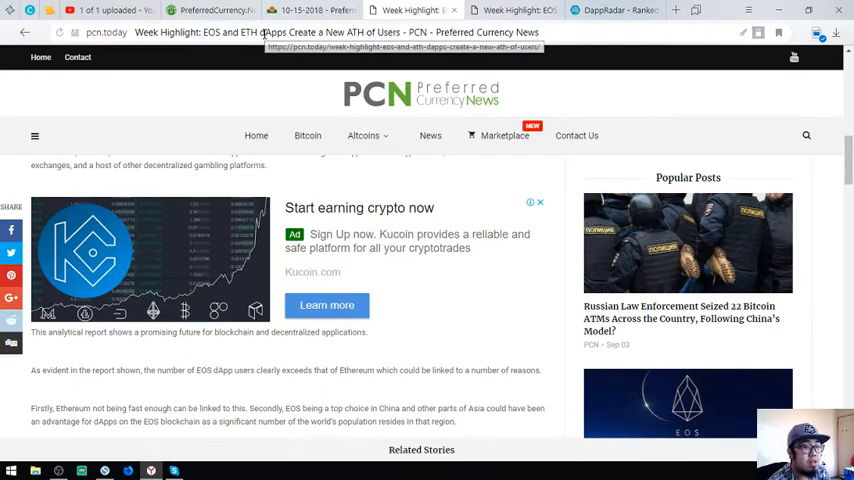
left_click(250, 32)
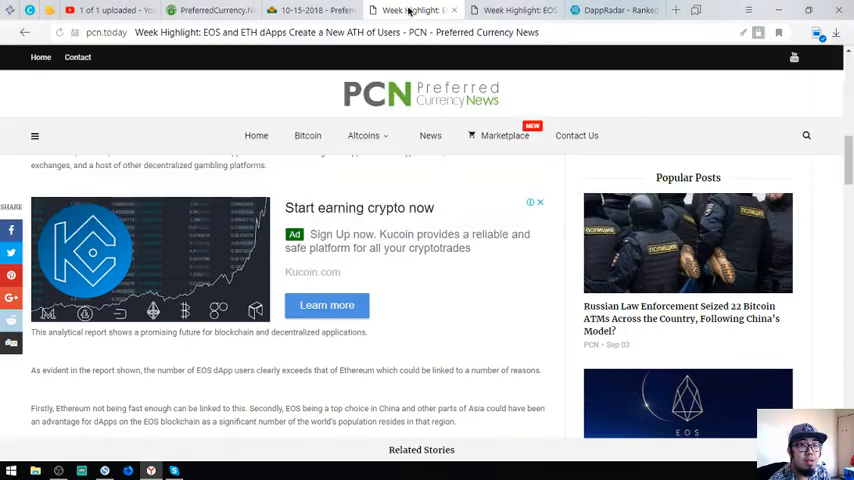
Step: Return to the 16 October newsletter and scroll to the Van Valkenburgh and GoChain stories
left_click(360, 11)
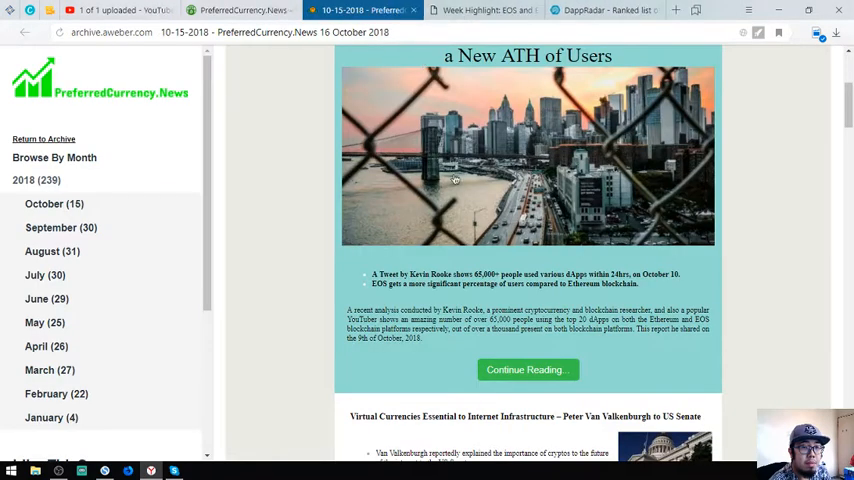
scroll("down", 3)
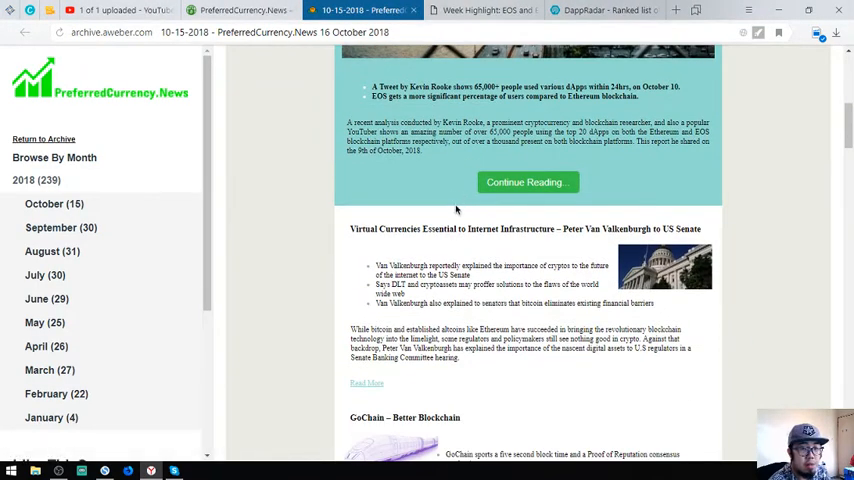
scroll("down", 3)
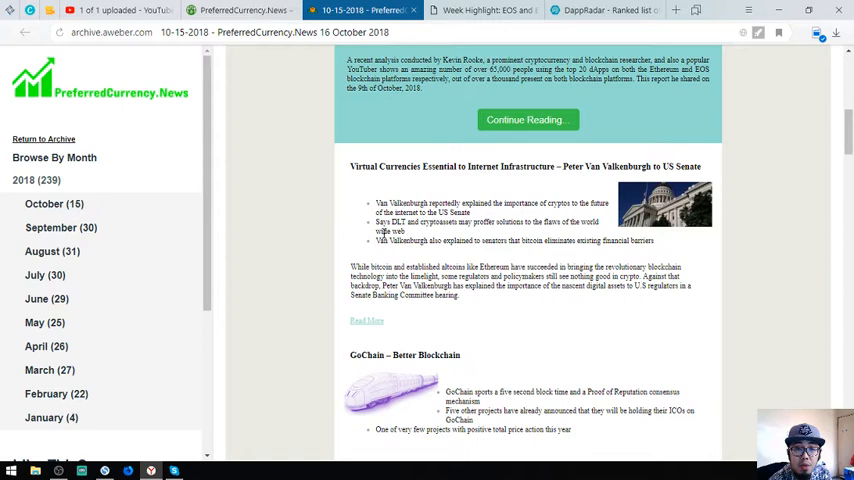
mouse_move(448, 253)
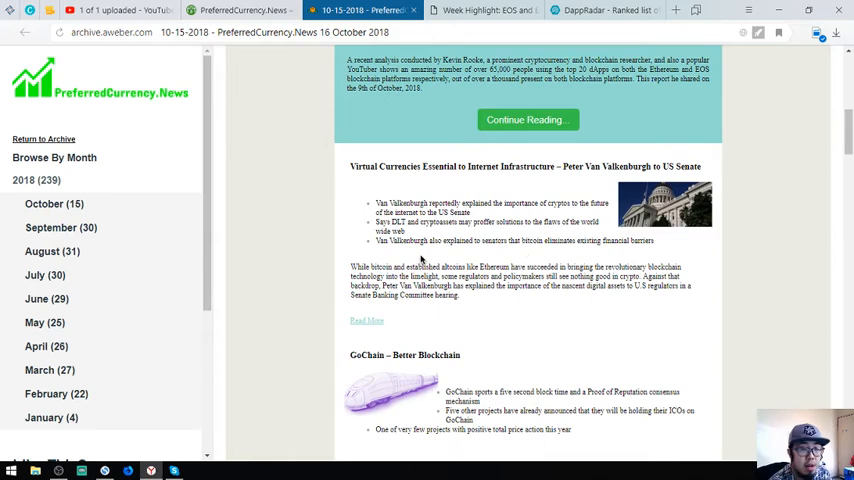
scroll("down", 3)
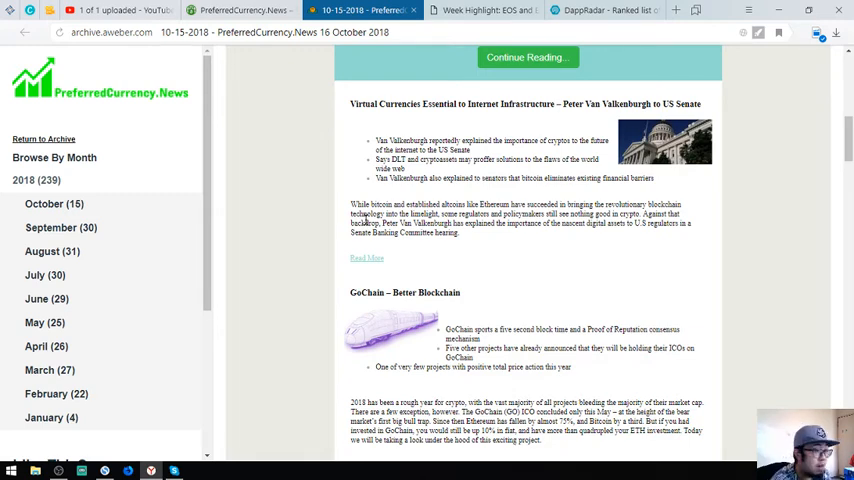
scroll("down", 3)
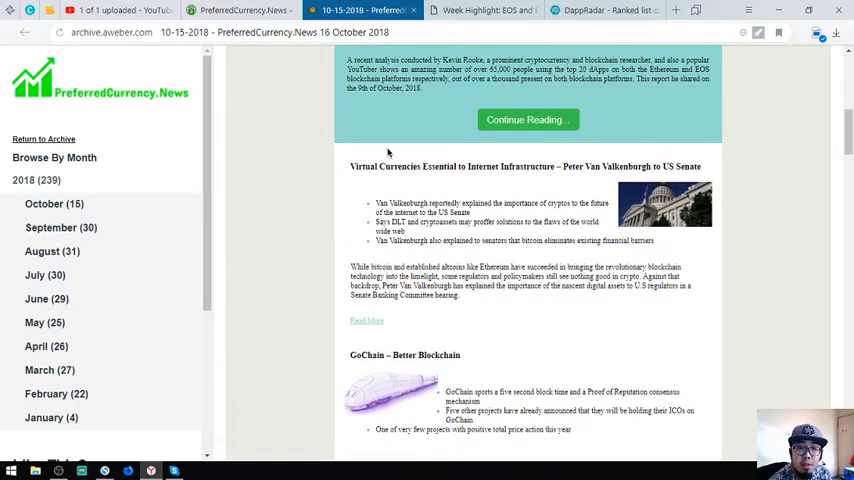
Step: Bring up the Van Valkenburgh Read More link options, then dismiss them without opening anything
right_click(366, 320)
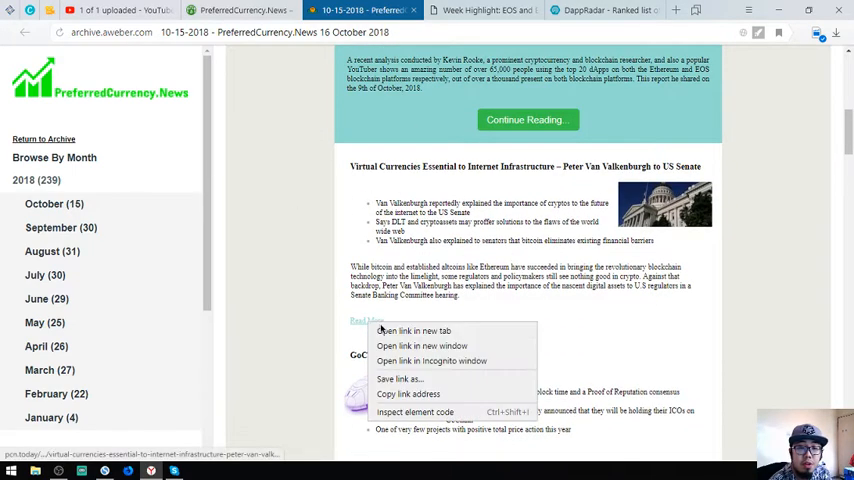
left_click(413, 330)
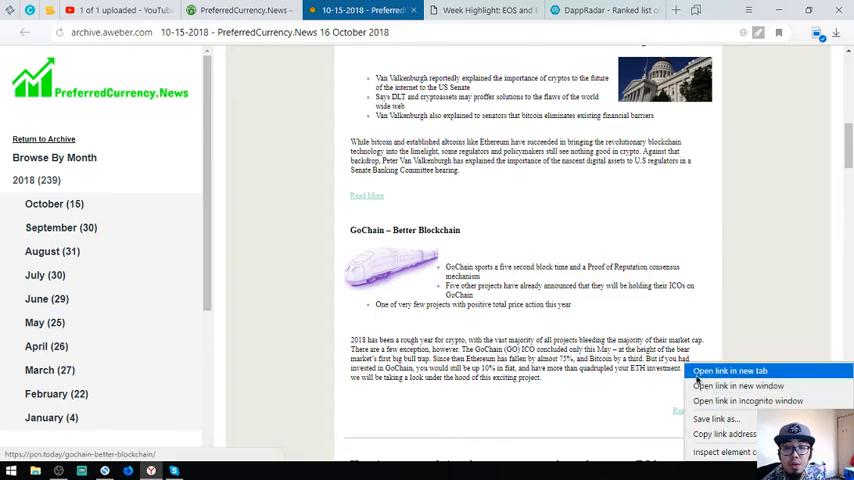
Step: Open GoChain – Better Blockchain in a new tab, dismiss Next Up, and read to Heavy hitters
left_click(729, 371)
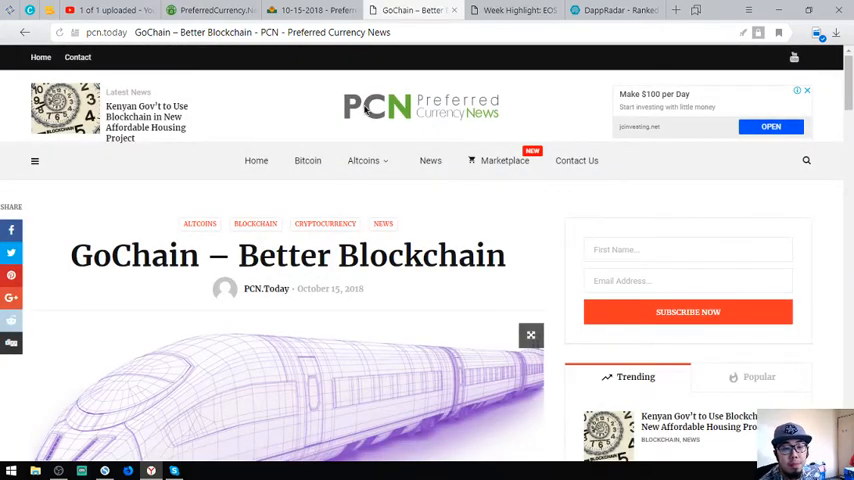
scroll("down", 3)
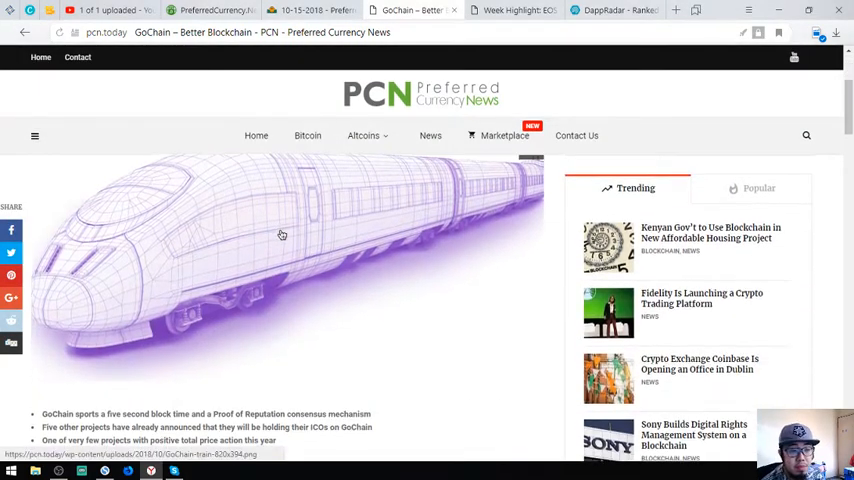
scroll("down", 3)
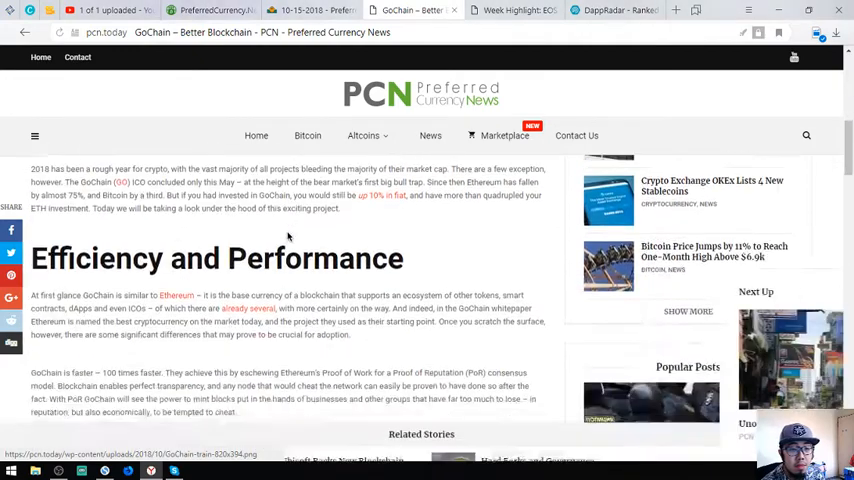
scroll("down", 3)
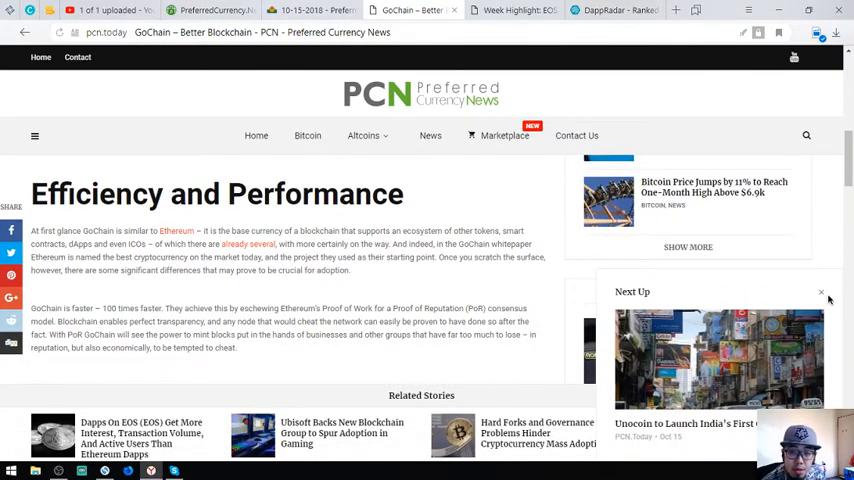
left_click(822, 293)
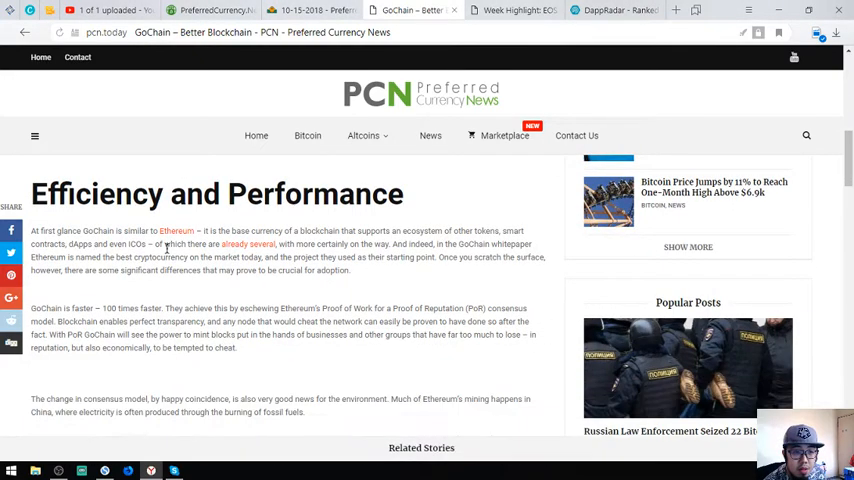
scroll("down", 3)
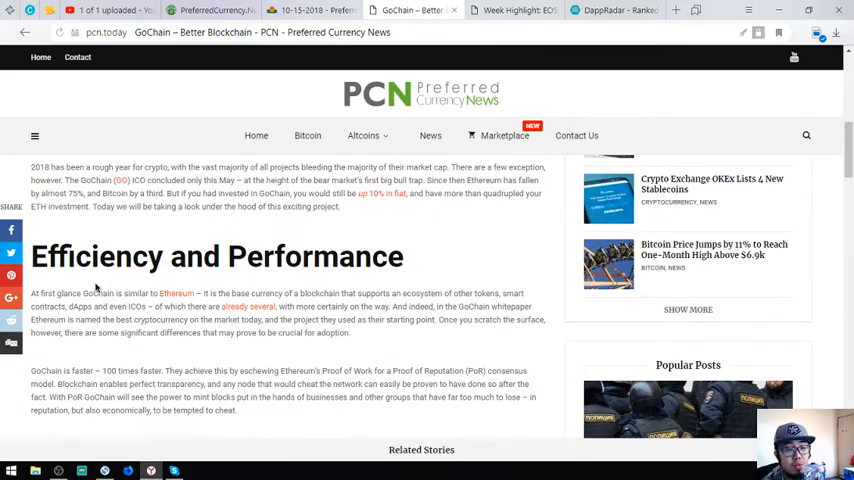
scroll("down", 3)
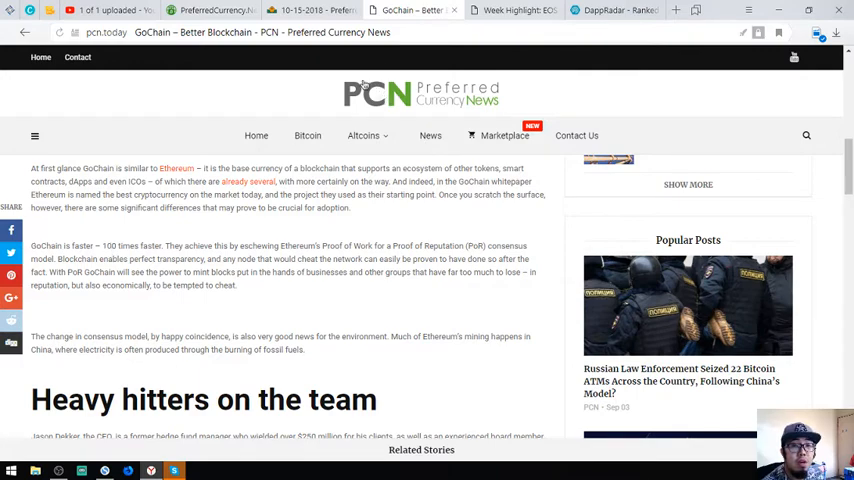
Step: Go back to the newsletter and scroll past GoChain to the eosauthority.com/alerts link
left_click(355, 10)
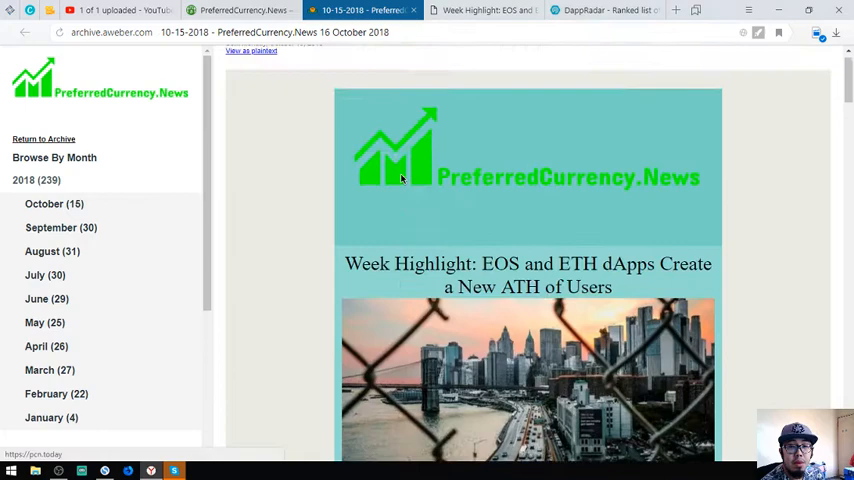
scroll("down", 3)
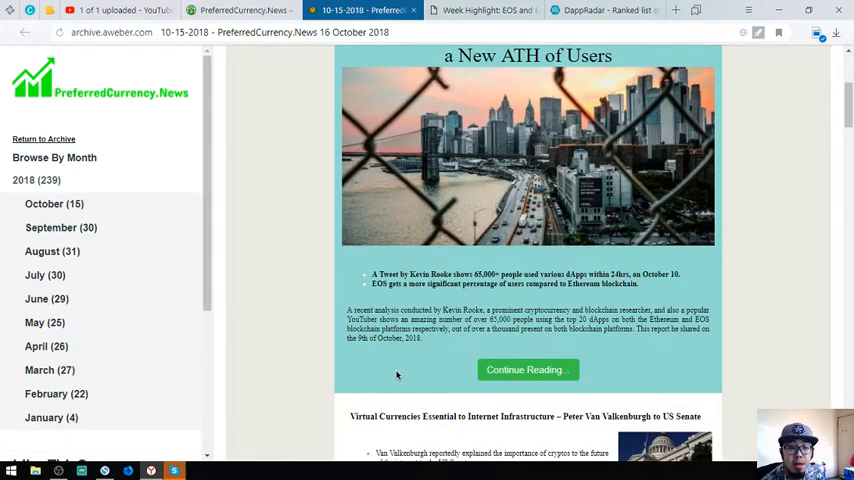
scroll("down", 3)
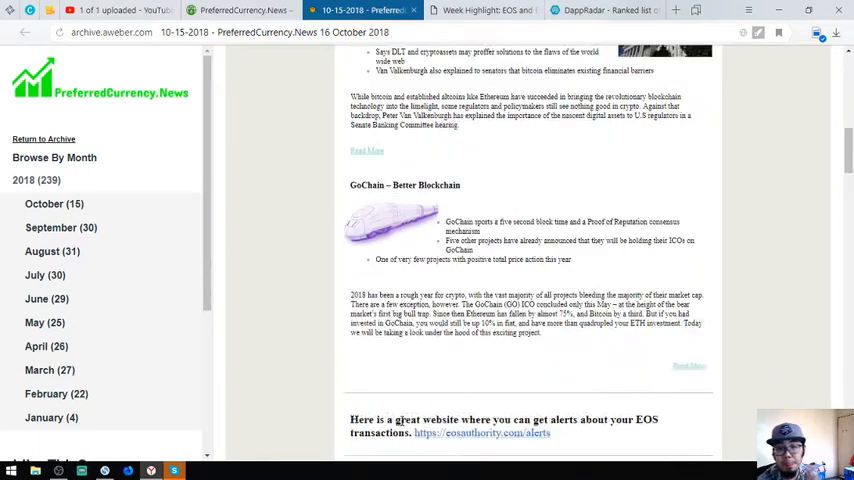
scroll("down", 3)
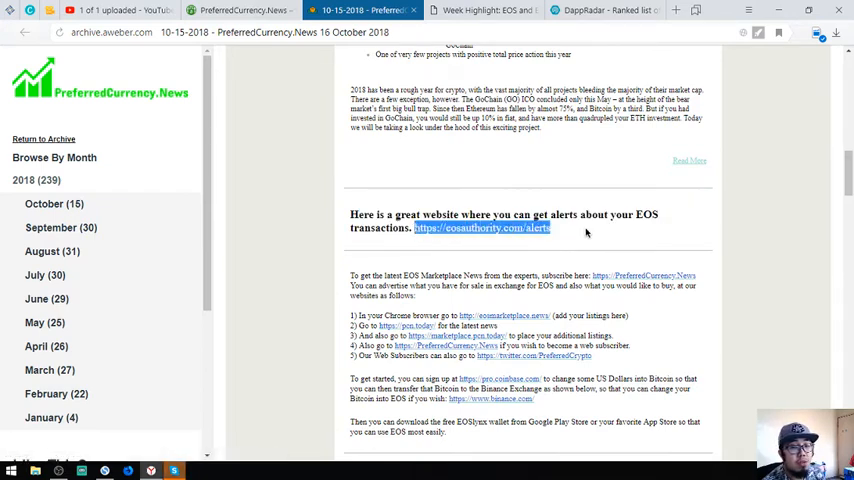
left_click(481, 228)
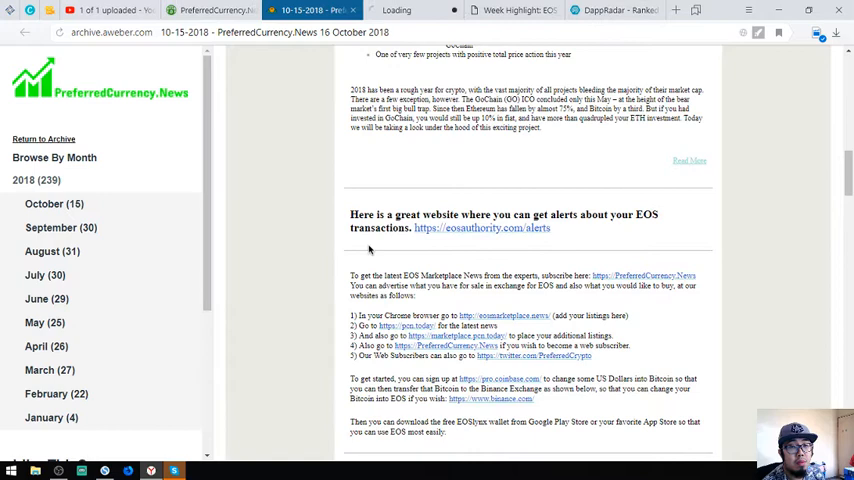
left_click(481, 228)
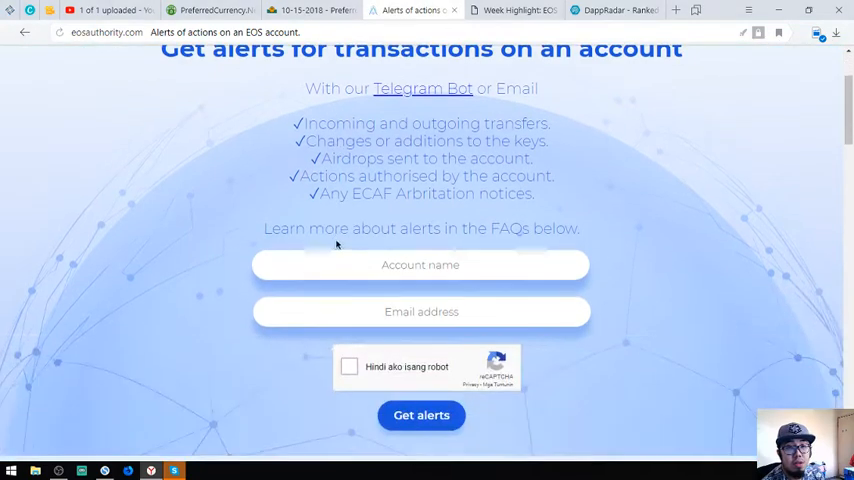
scroll("down", 3)
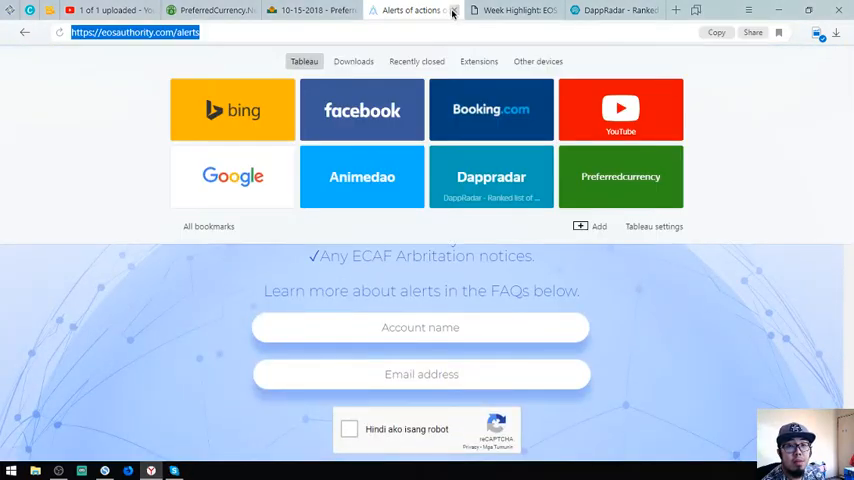
left_click(330, 10)
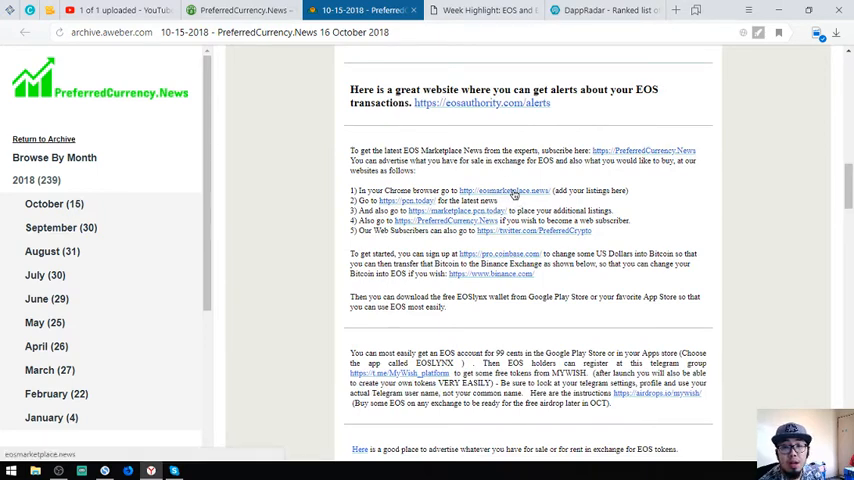
Step: Open the eosmarketplace.news listings spreadsheet from the newsletter's website list
left_click(504, 190)
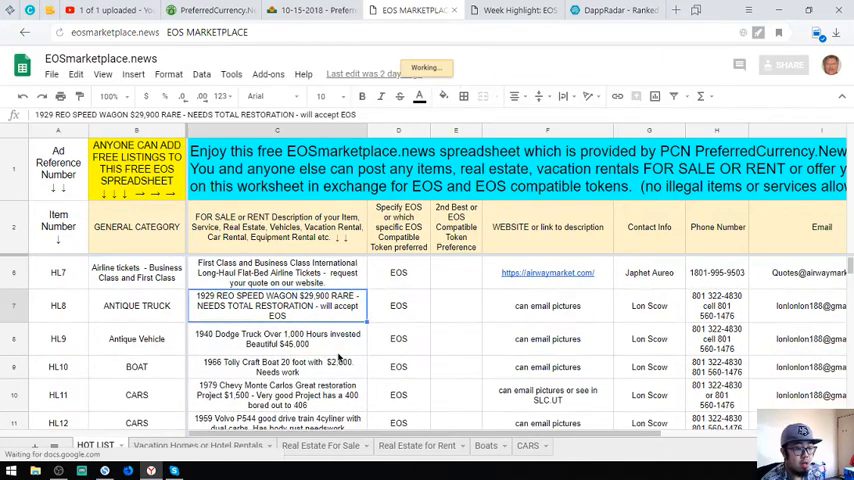
left_click(277, 366)
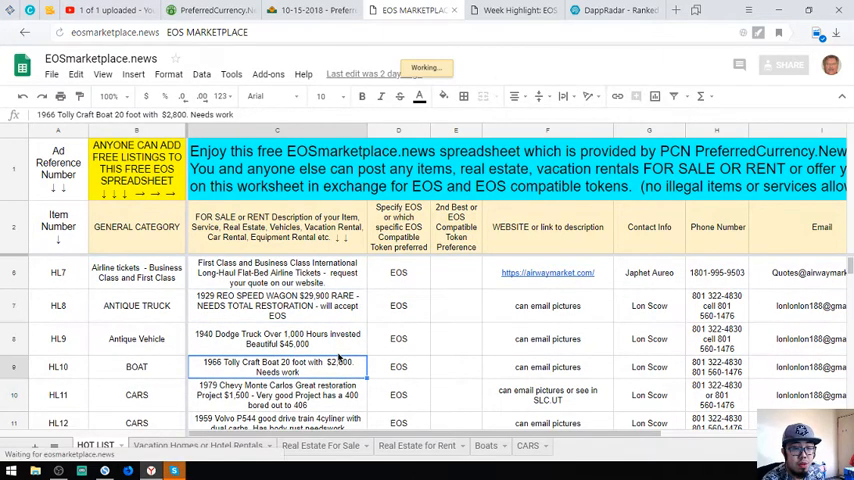
scroll("down", 3)
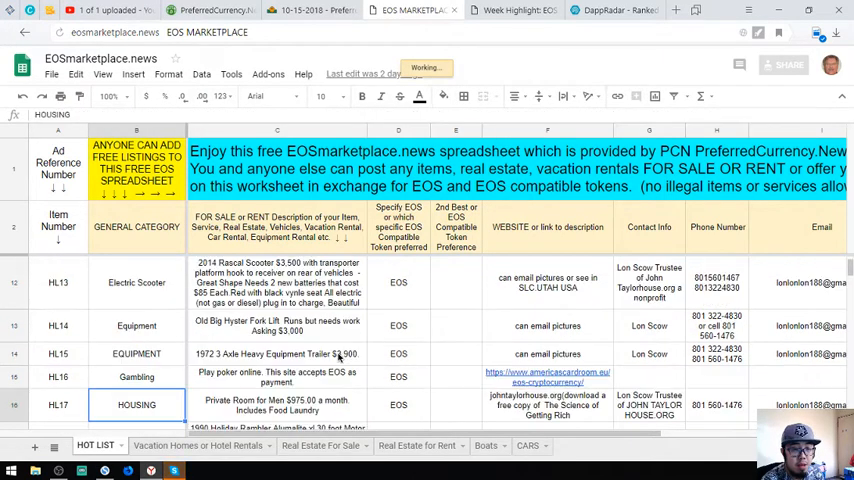
left_click(136, 376)
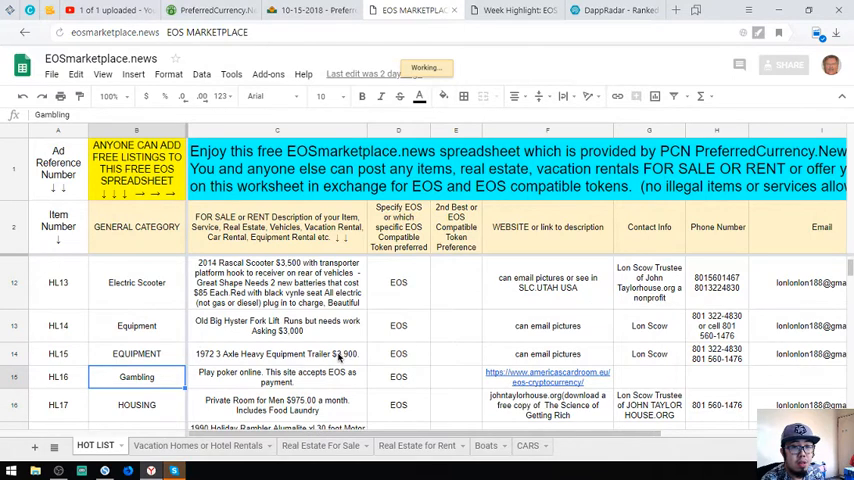
left_click(136, 353)
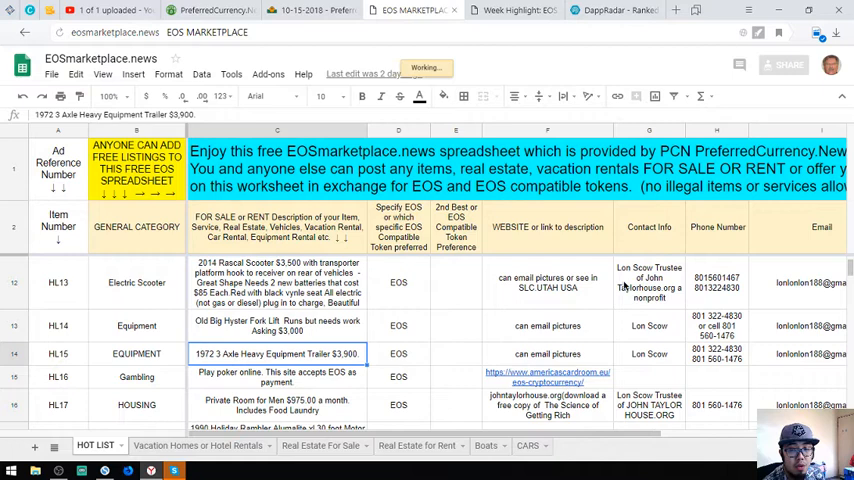
left_click(648, 283)
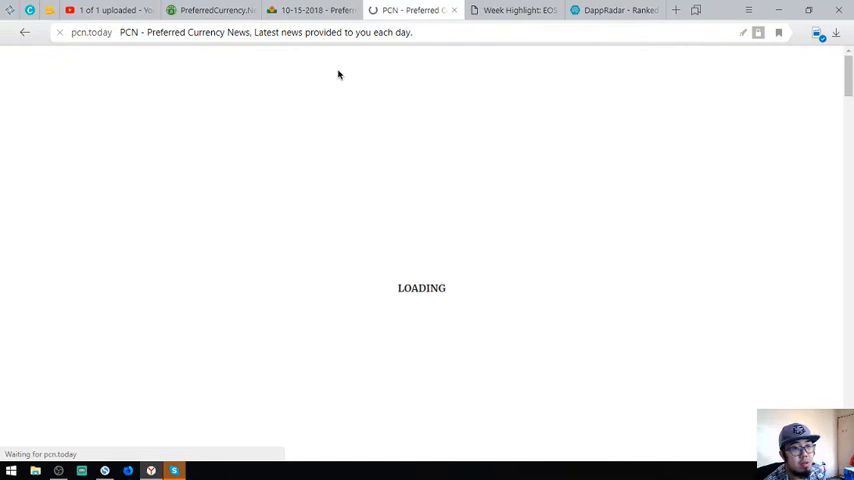
mouse_move(376, 211)
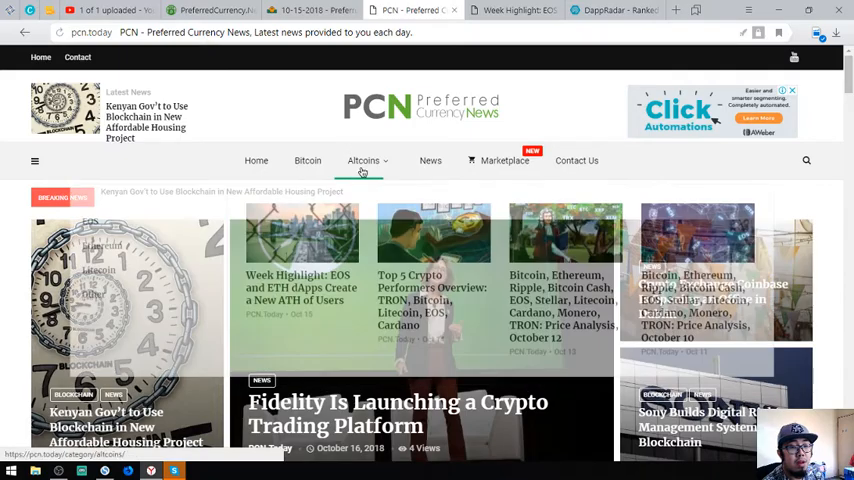
Step: Scroll the PCN.today homepage through its Most Read and World News sections
scroll("down", 3)
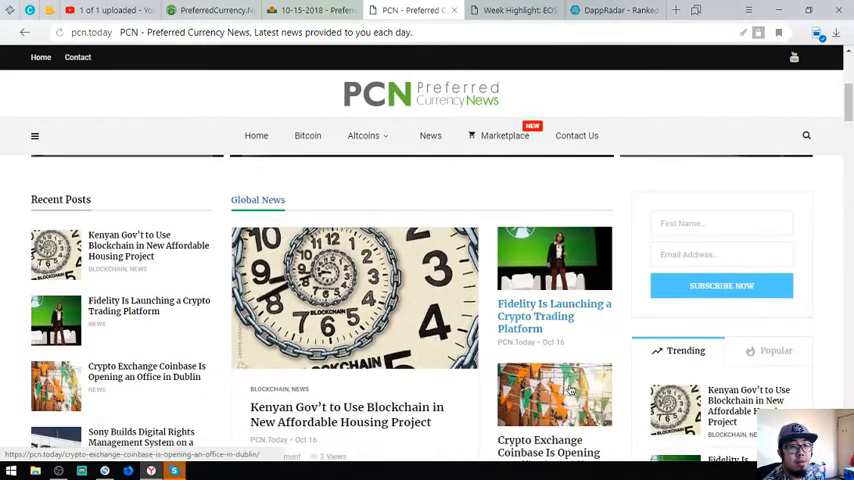
scroll("down", 3)
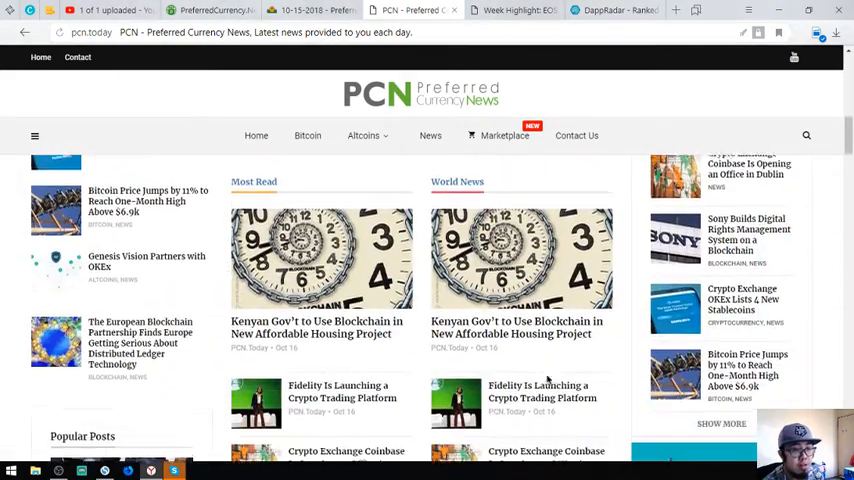
scroll("down", 3)
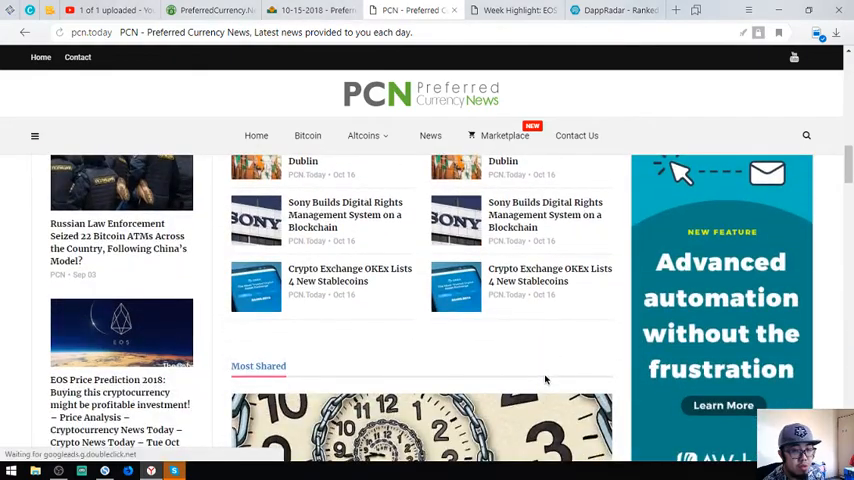
scroll("down", 3)
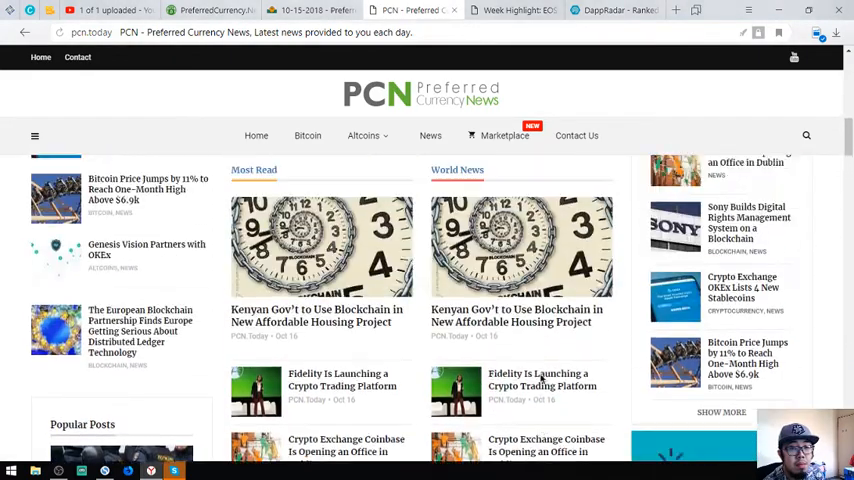
scroll("down", 3)
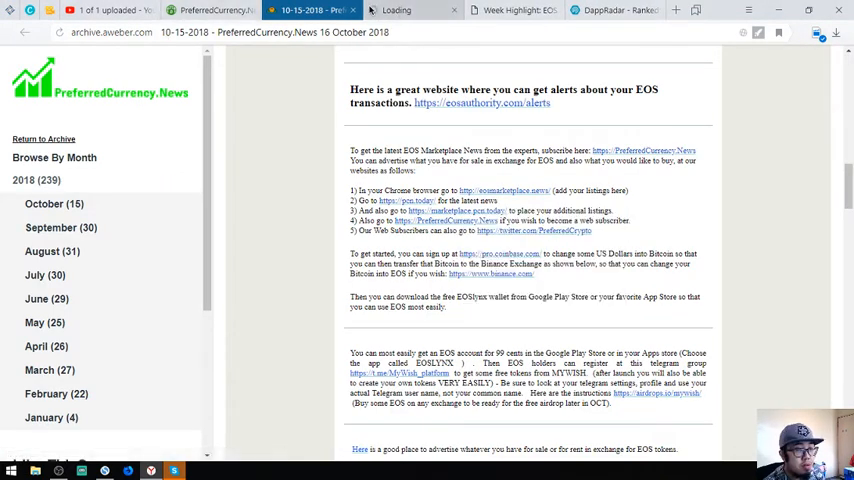
Step: Open the newsletter's marketplace.pcn.today link in a new tab
right_click(404, 201)
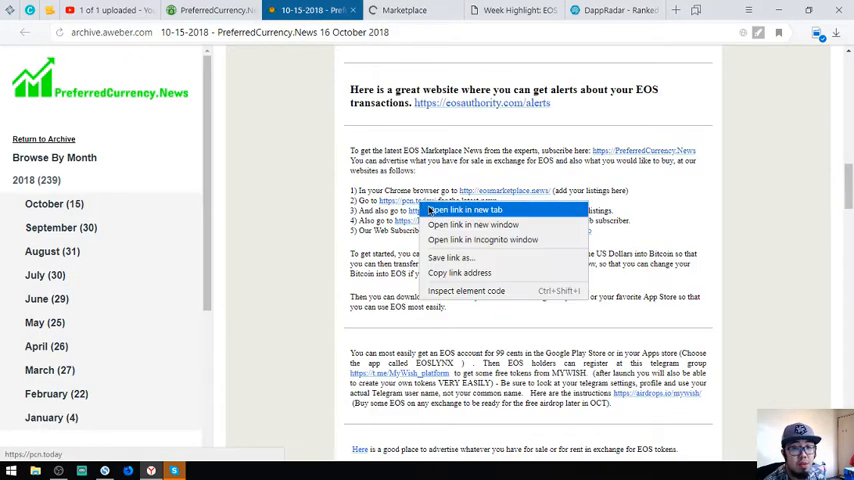
left_click(463, 210)
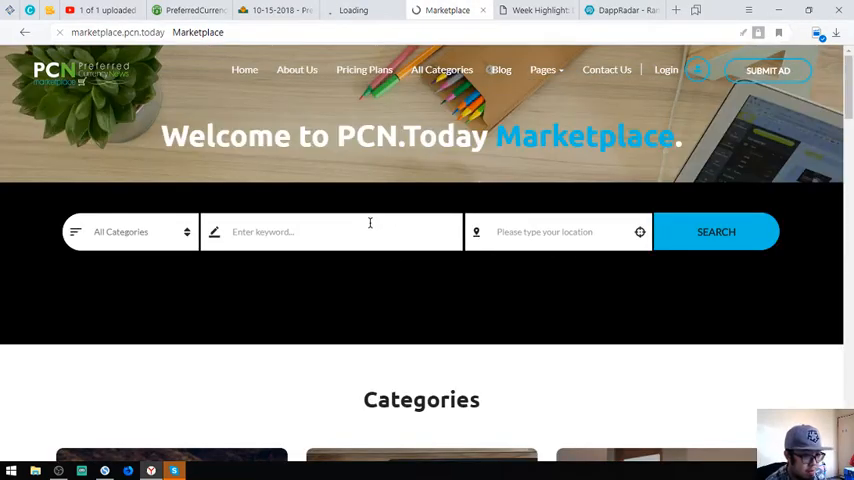
Step: Browse the Marketplace's Automotive, Electronics and Jobs categories, then return to the newsletter tab
scroll("down", 3)
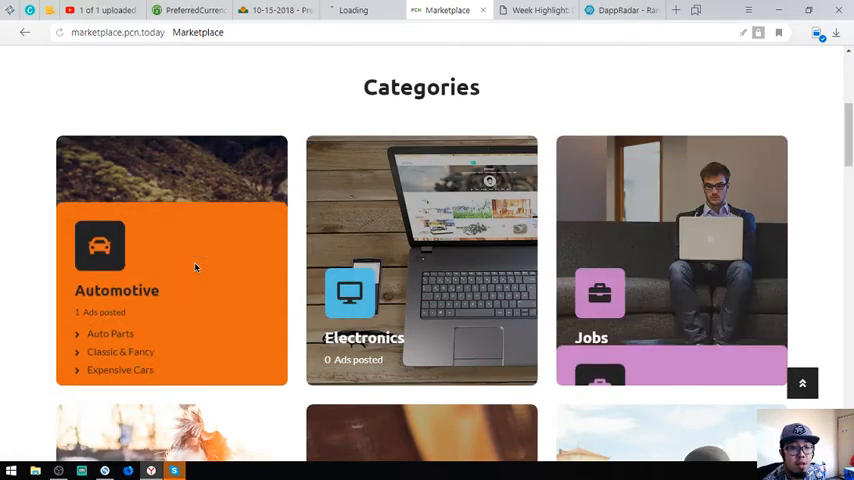
scroll("down", 3)
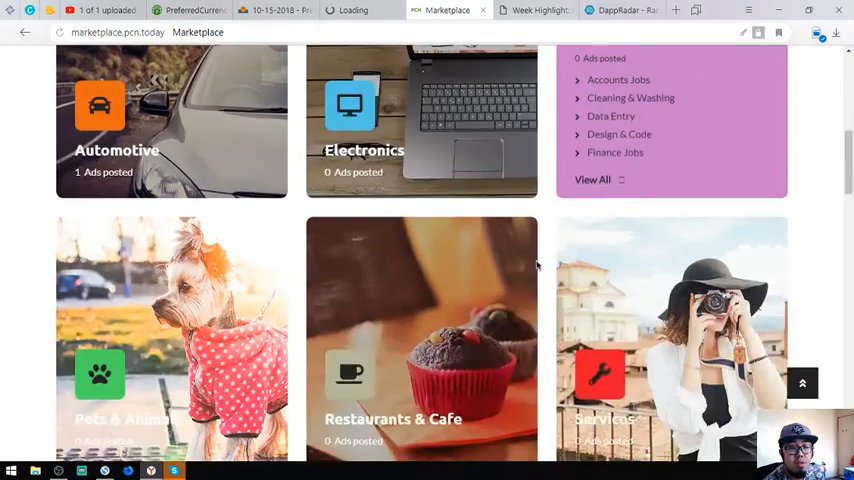
scroll("up", 3)
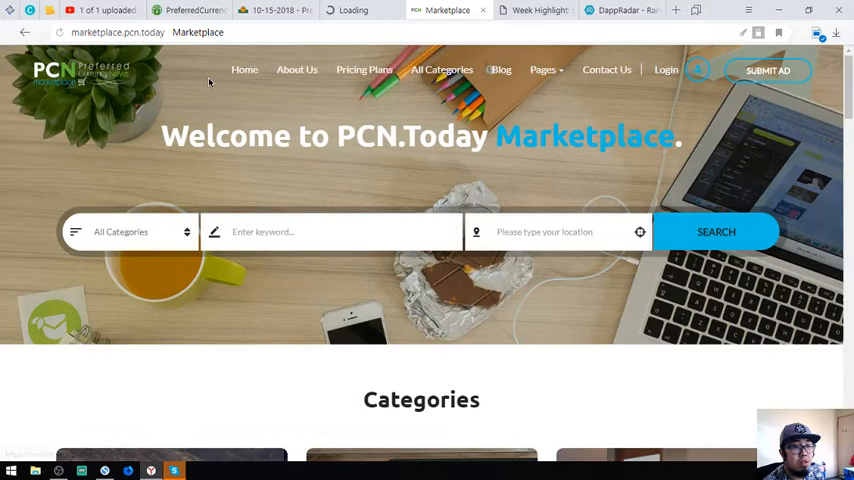
left_click(130, 32)
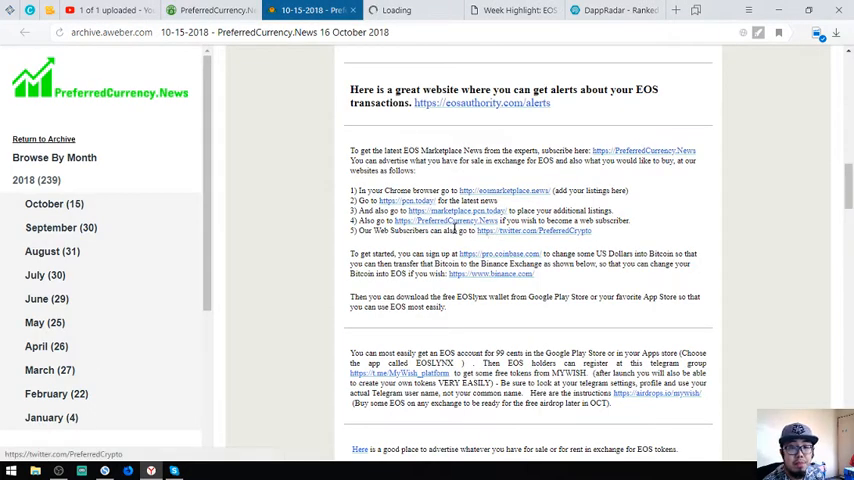
Step: Glance at the PreferredCurrency.News subscribe page, then read on to the EOSlynx and Telegram airdrop sections
left_click(210, 10)
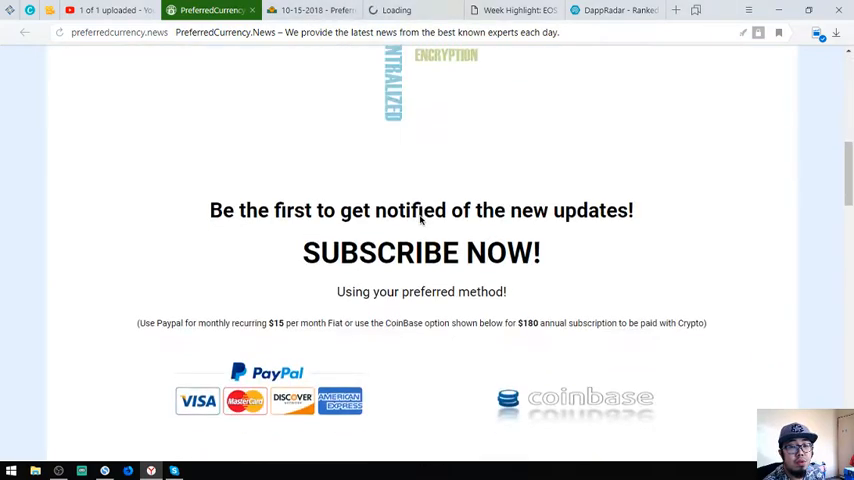
scroll("down", 3)
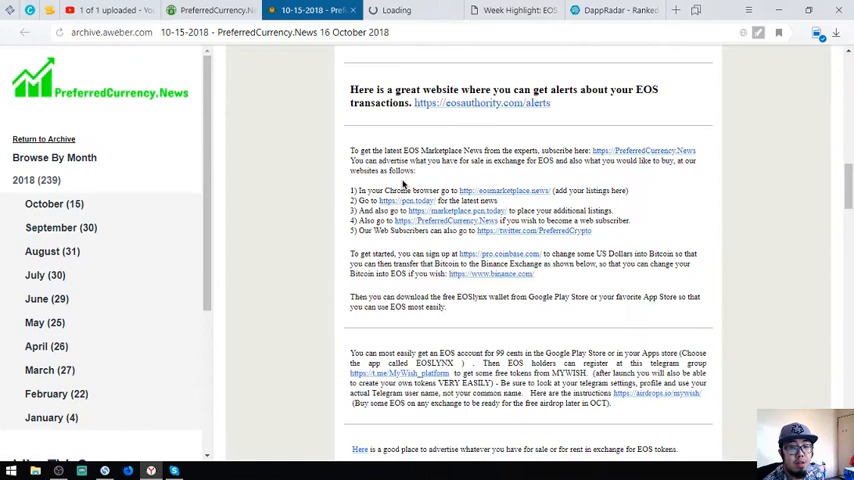
scroll("down", 3)
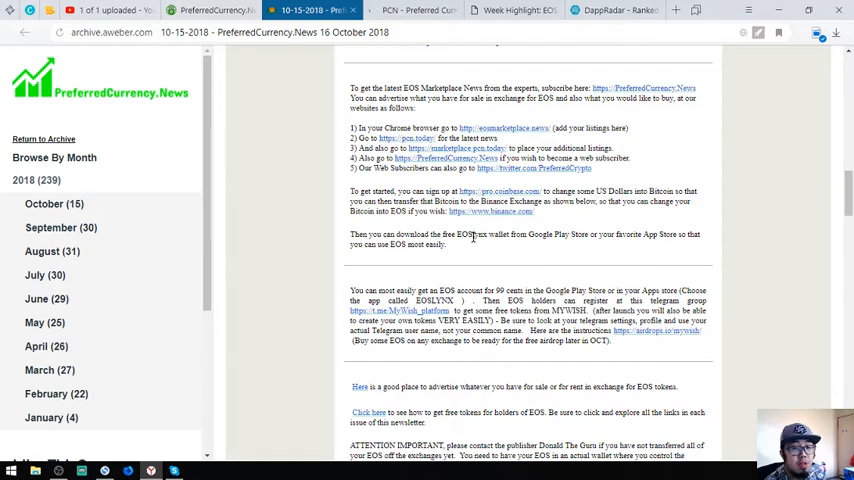
mouse_move(504, 246)
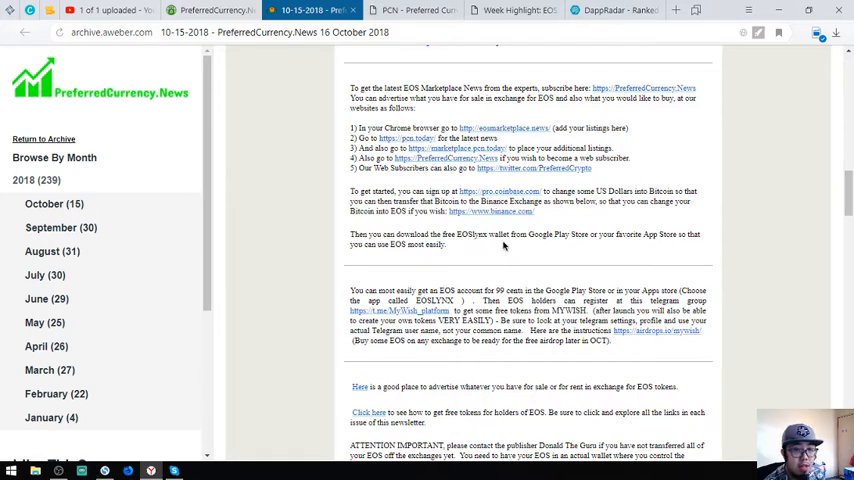
mouse_move(569, 237)
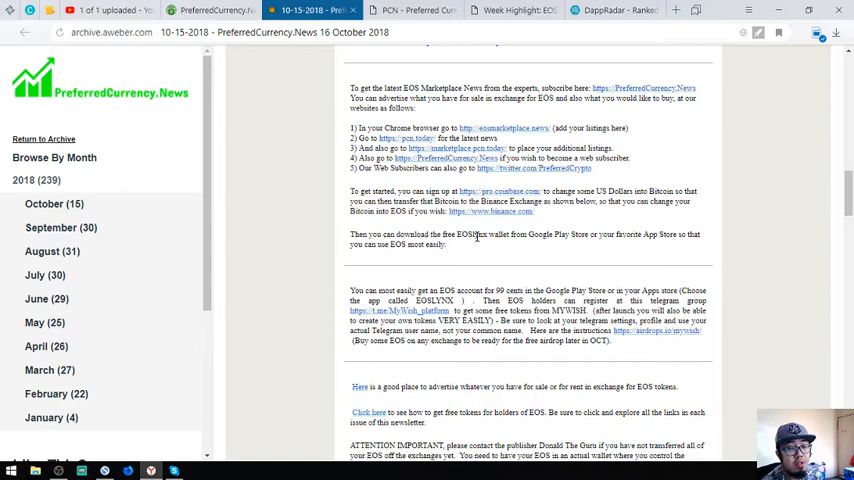
scroll("down", 3)
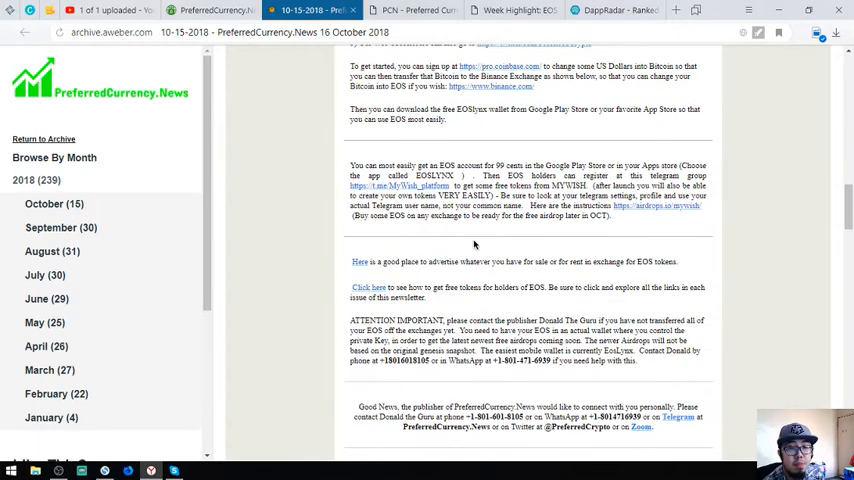
mouse_move(475, 244)
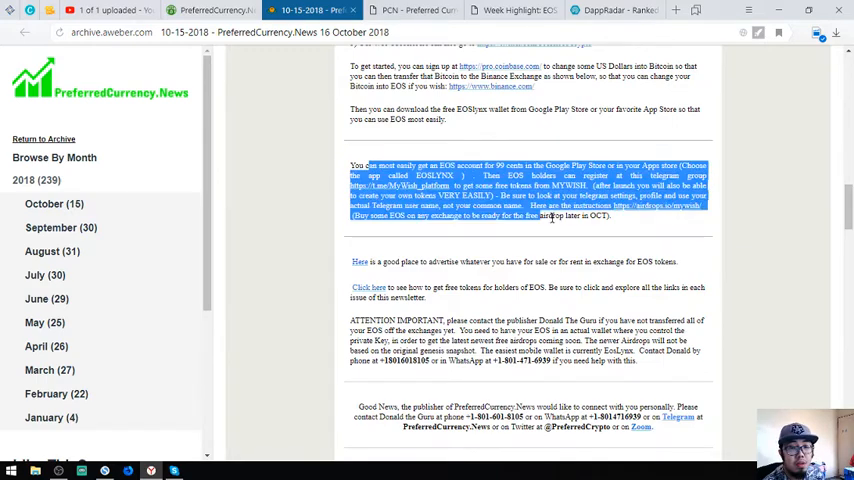
Step: Highlight the publisher's name and read past the airdrop warning to Donald's Research List
scroll("down", 3)
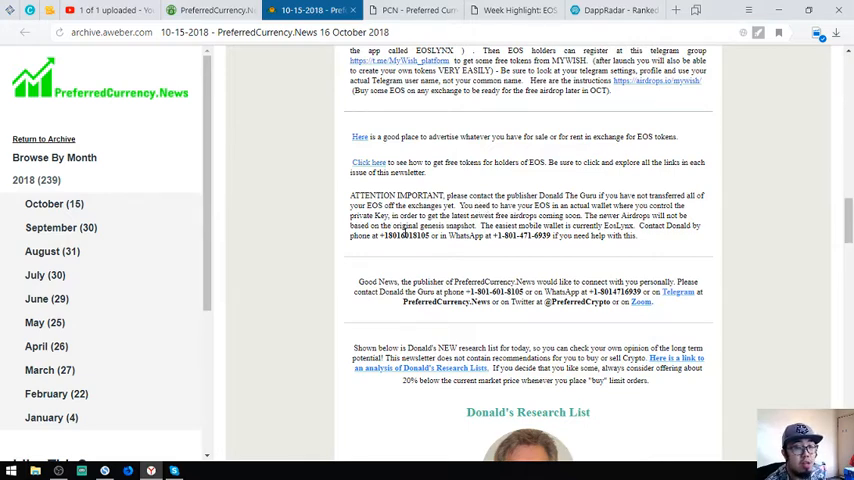
double_click(400, 236)
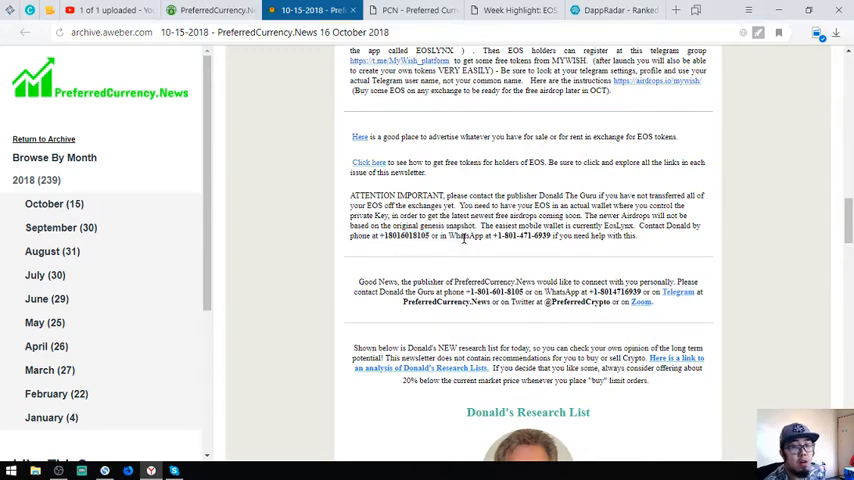
scroll("down", 3)
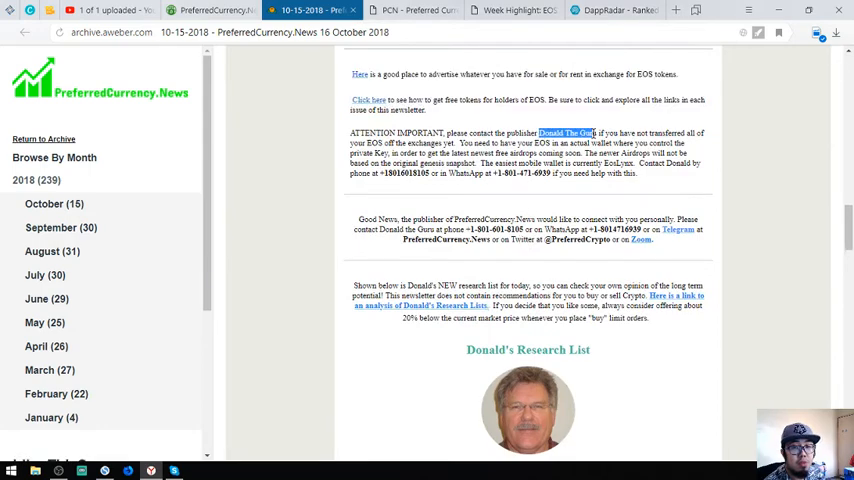
scroll("down", 3)
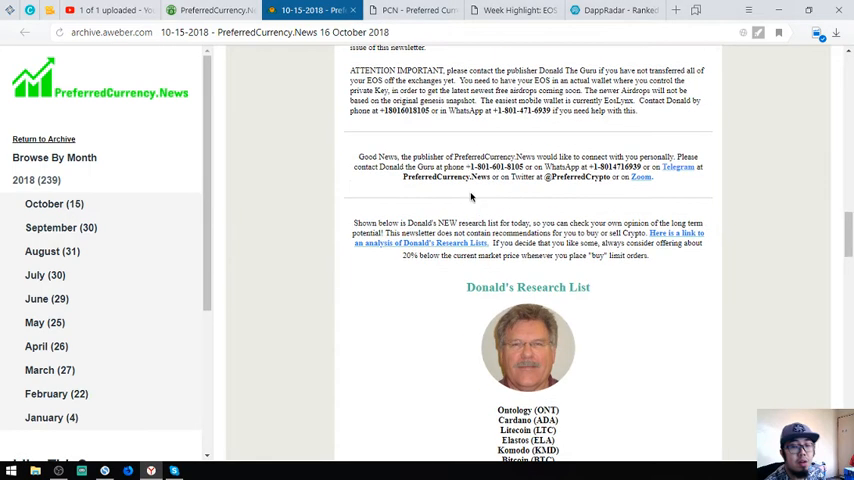
scroll("down", 3)
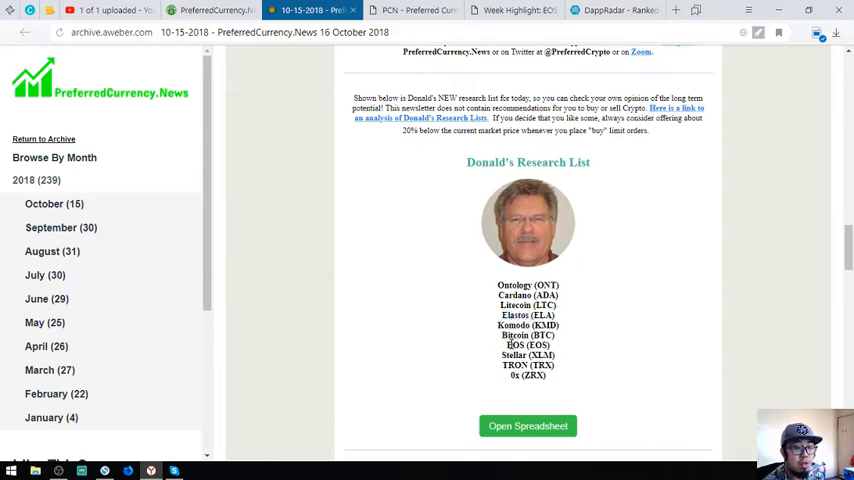
Step: Read the Volume, Technical, Weekly Trade-Volume and Google Search coin lists
scroll("down", 3)
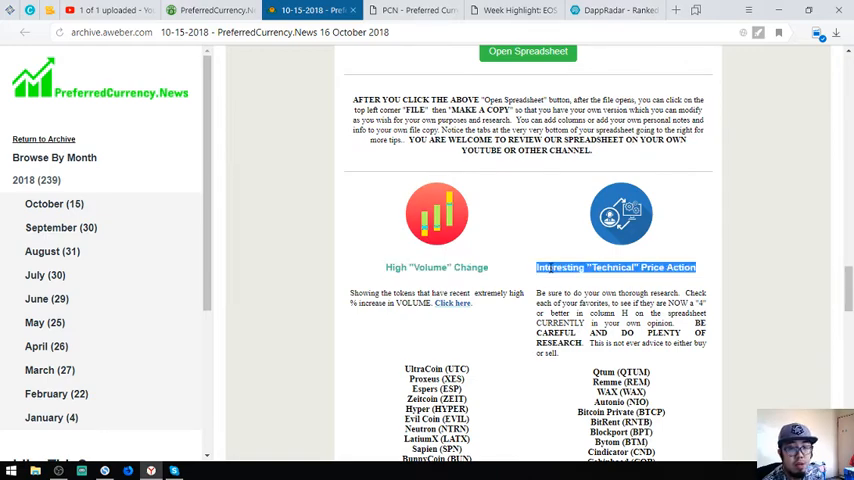
scroll("down", 3)
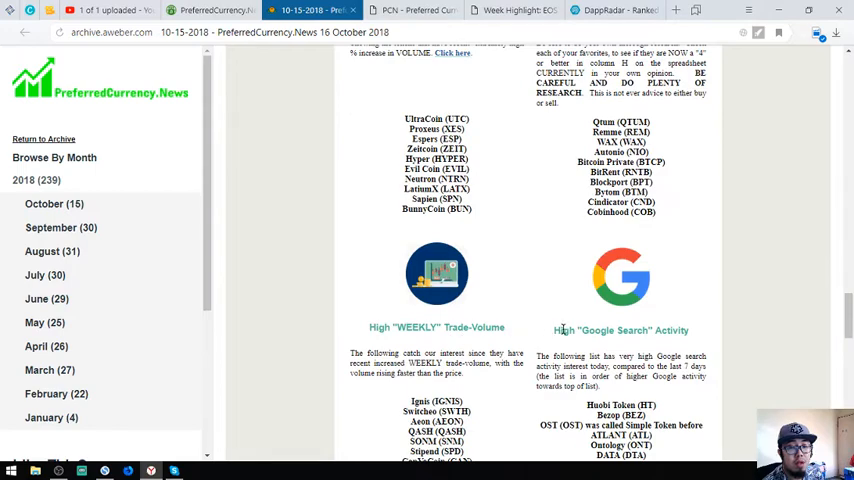
scroll("down", 3)
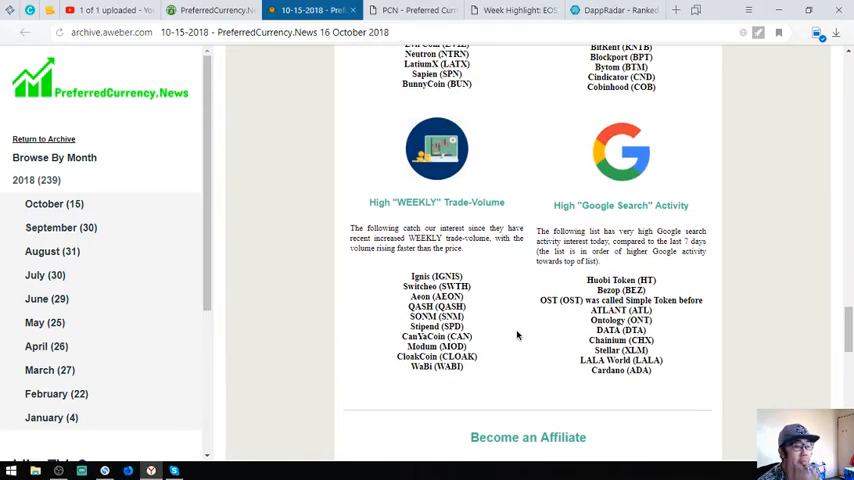
scroll("down", 3)
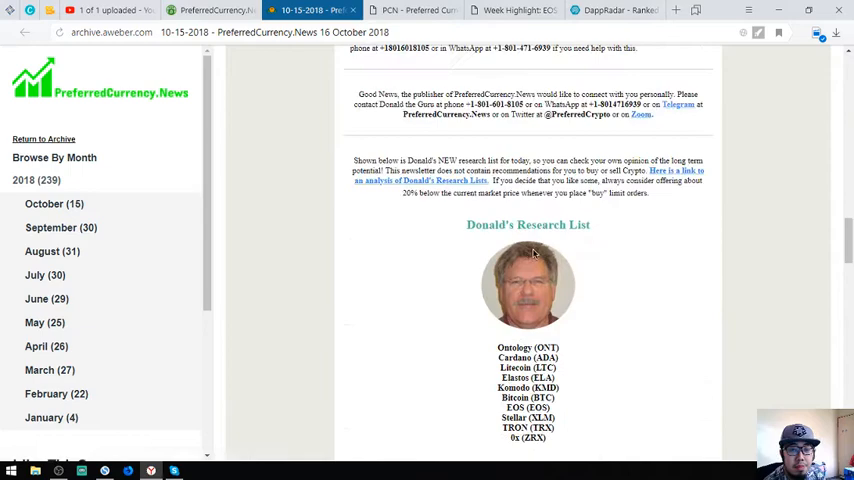
scroll("down", 3)
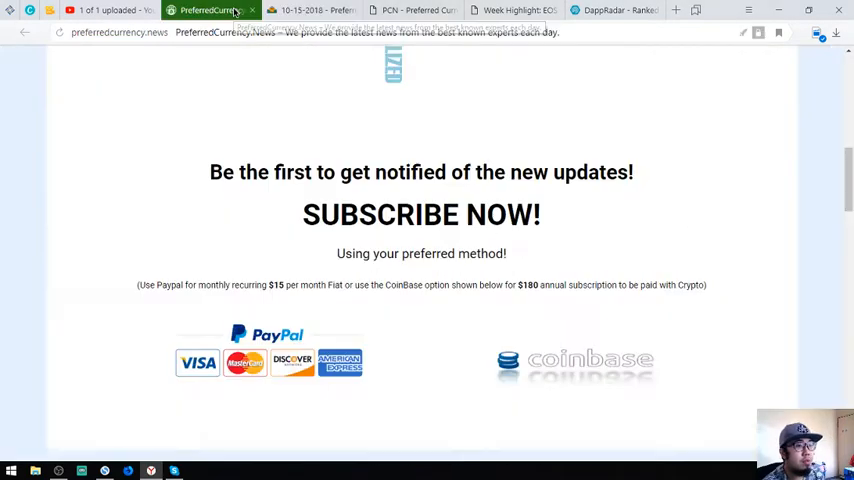
Step: Look over the PreferredCurrency.News Affiliate Register form, then return to the 10-15-2018 newsletter
scroll("up", 3)
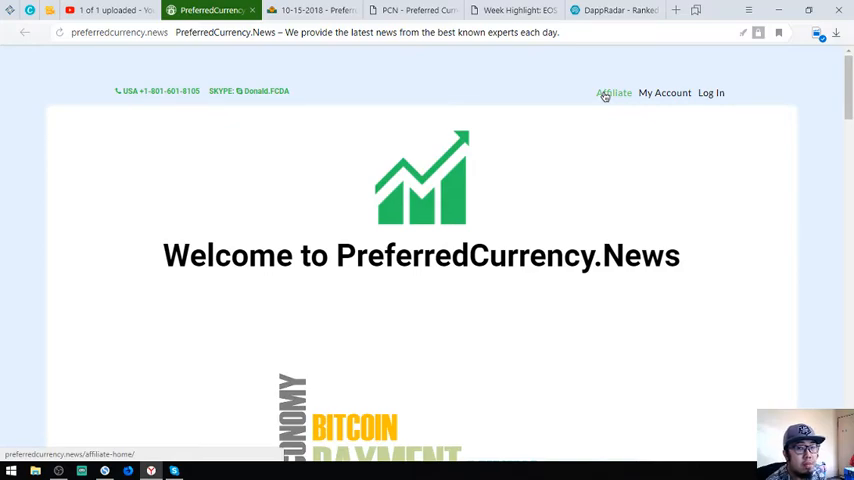
left_click(613, 92)
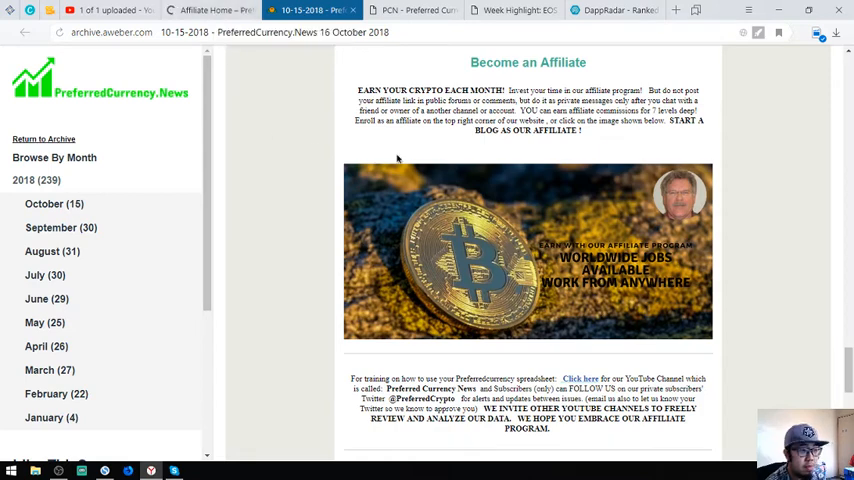
mouse_move(656, 110)
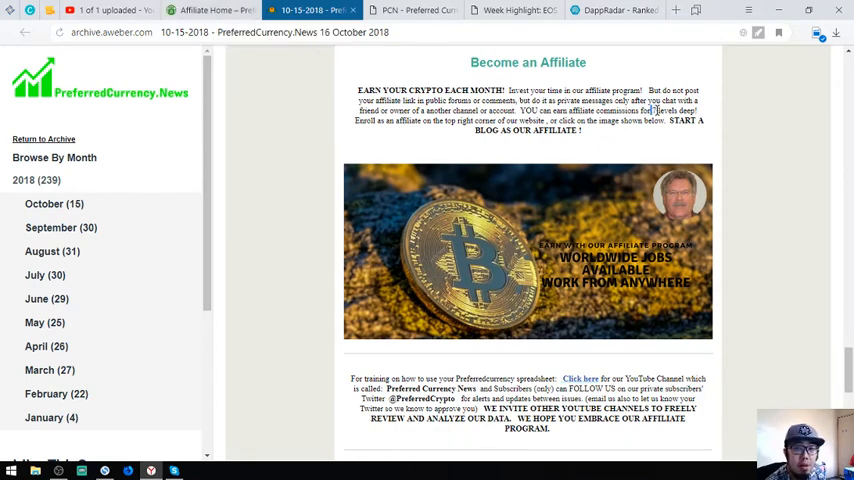
left_click(210, 10)
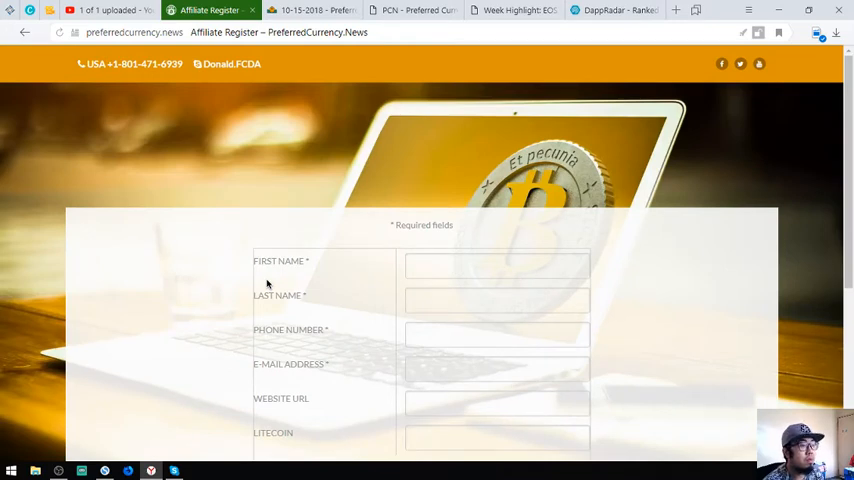
scroll("down", 3)
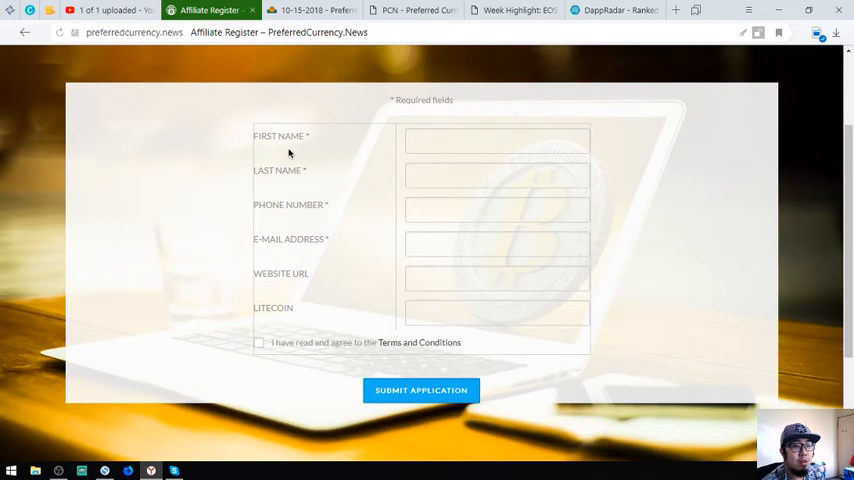
mouse_move(367, 199)
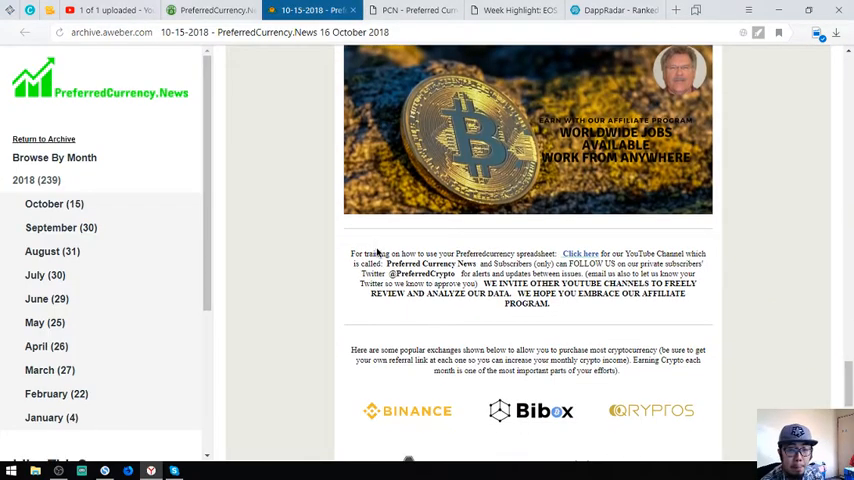
Step: Read past the exchange listings and open OpenBazaar from the FREE ONLINE MARKETPLACE link
scroll("down", 3)
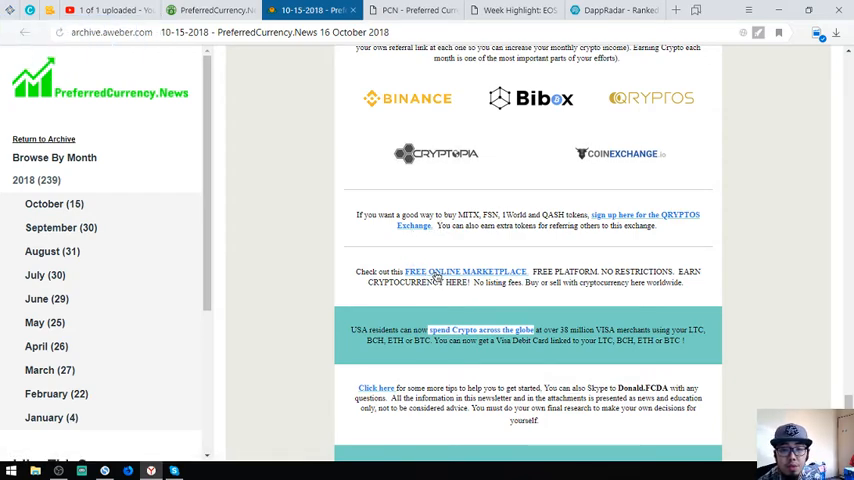
left_click(464, 271)
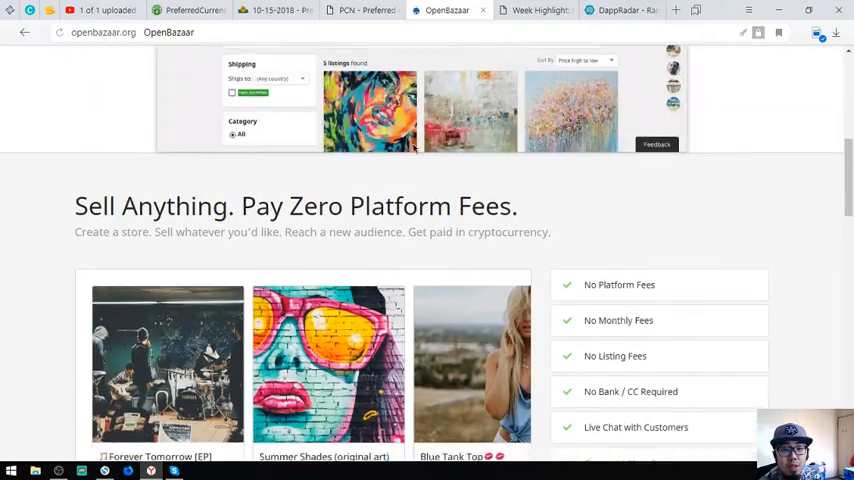
Step: Close the OpenBazaar tab to get back to the newsletter
left_click(118, 32)
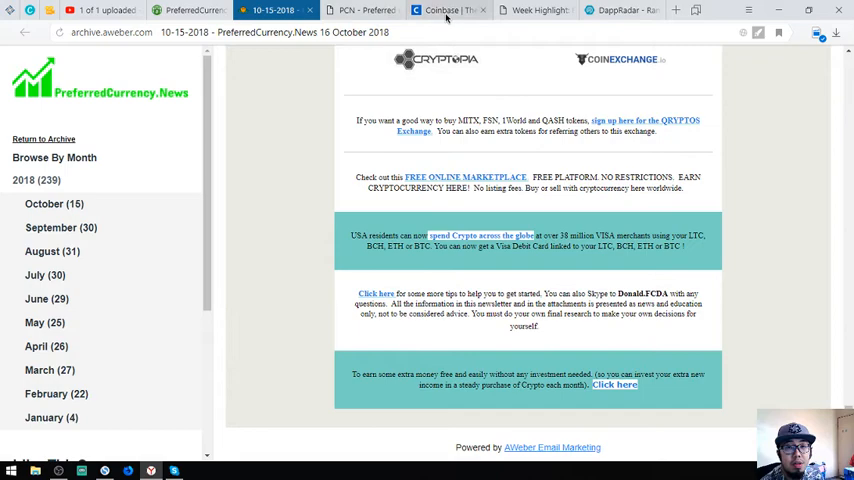
Step: Read Coinbase Support's Shift Card page, then return to the newsletter's EOS and ETH dApps headline
left_click(444, 10)
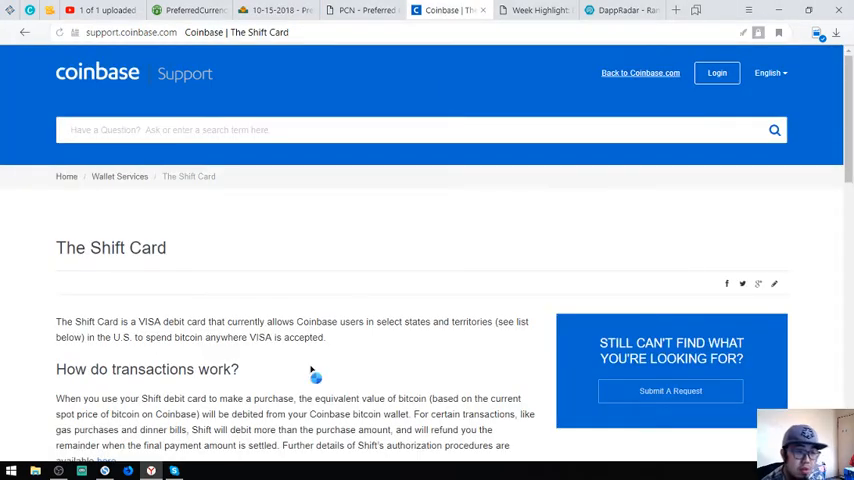
scroll("down", 3)
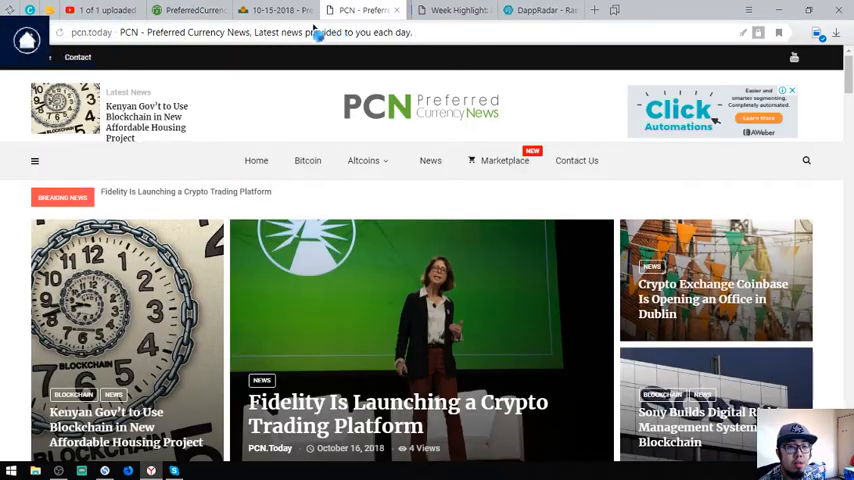
left_click(290, 10)
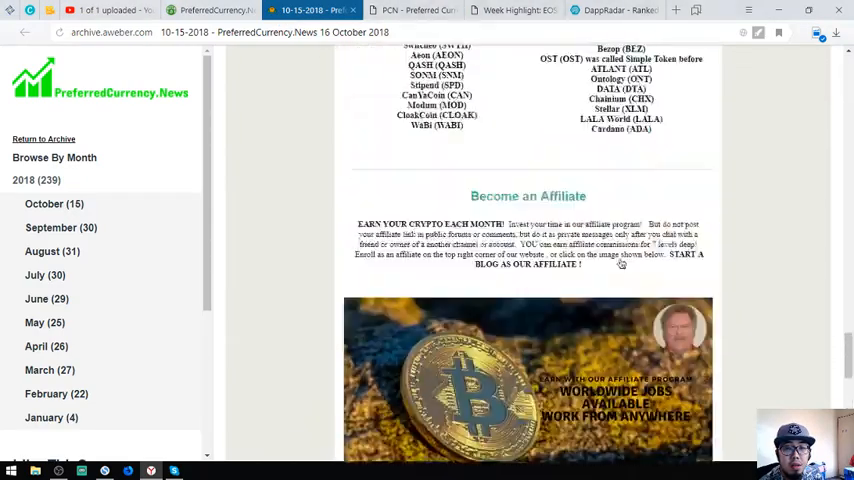
scroll("up", 3)
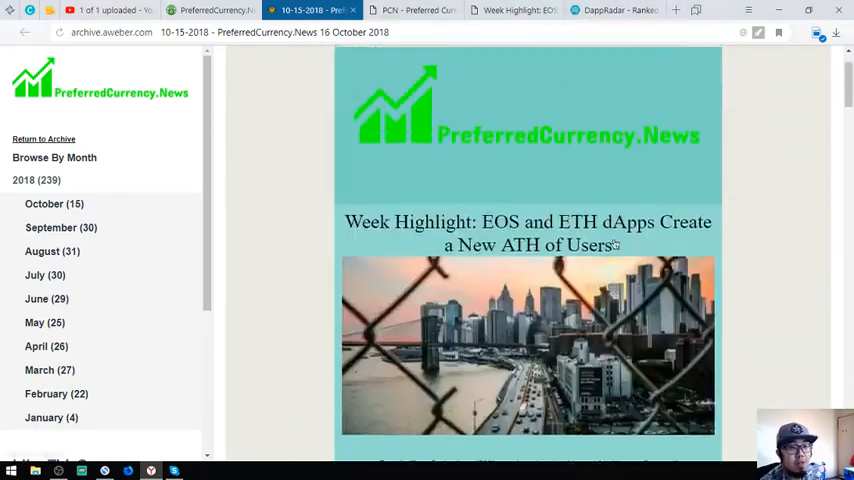
Step: Highlight the $15/month or $180/year subscription pricing, then close the newsletter tab
scroll("down", 3)
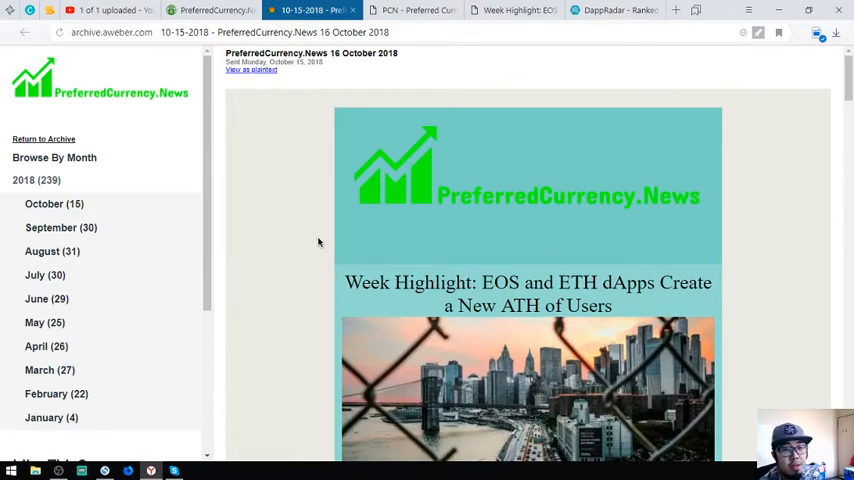
mouse_move(423, 250)
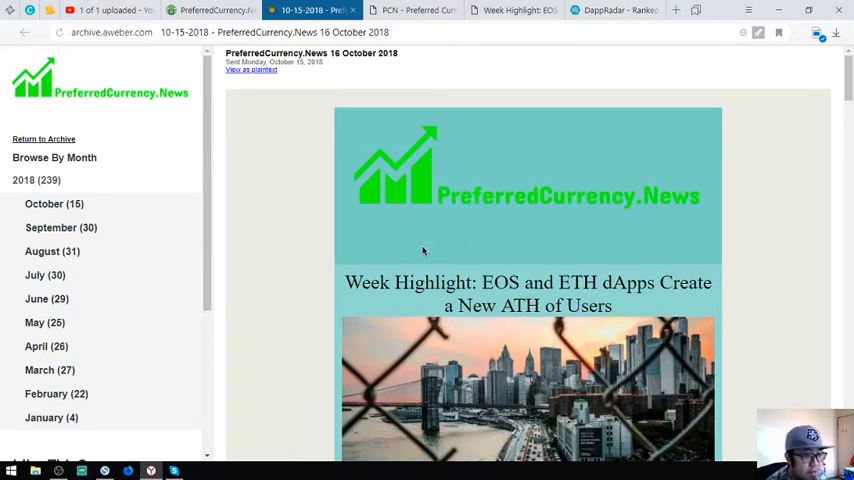
left_click(210, 10)
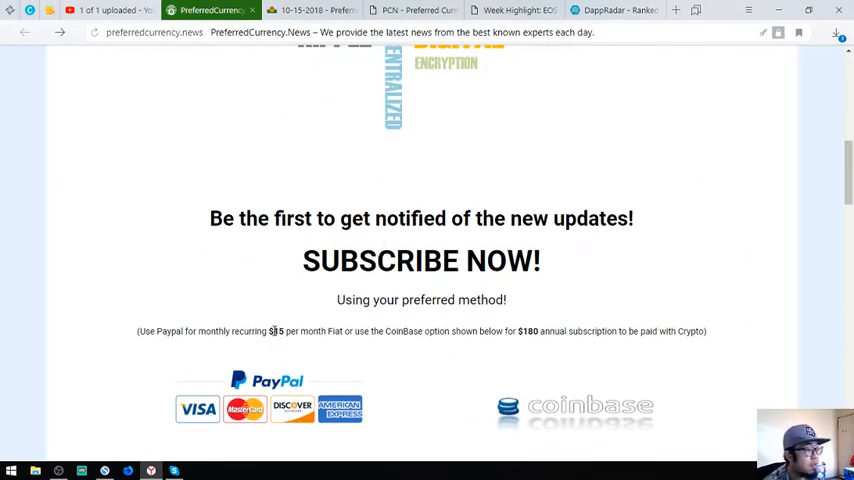
left_click_drag(268, 331, 620, 331)
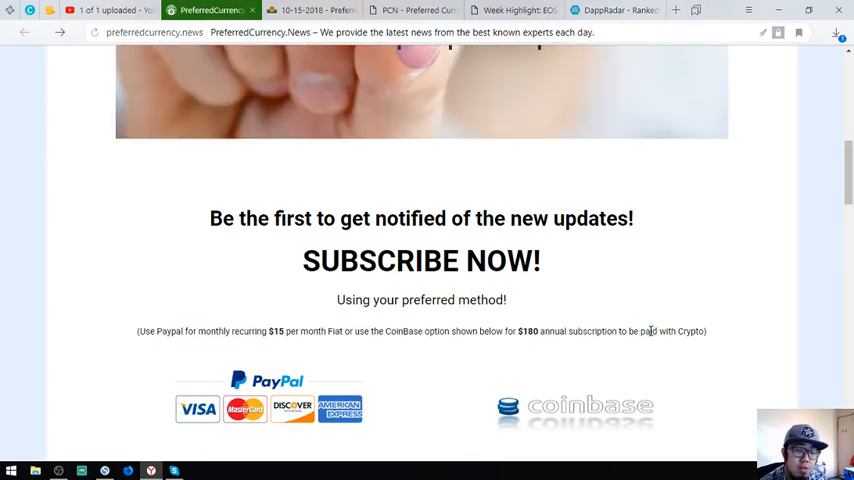
triple_click(421, 331)
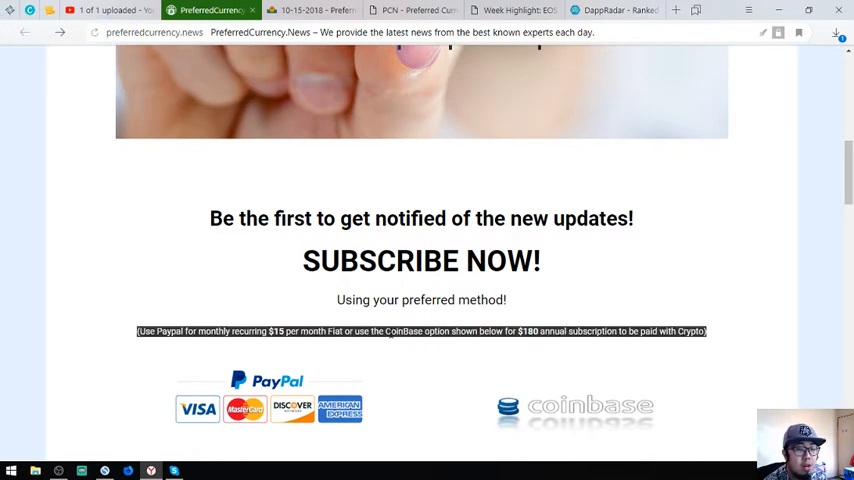
left_click(313, 10)
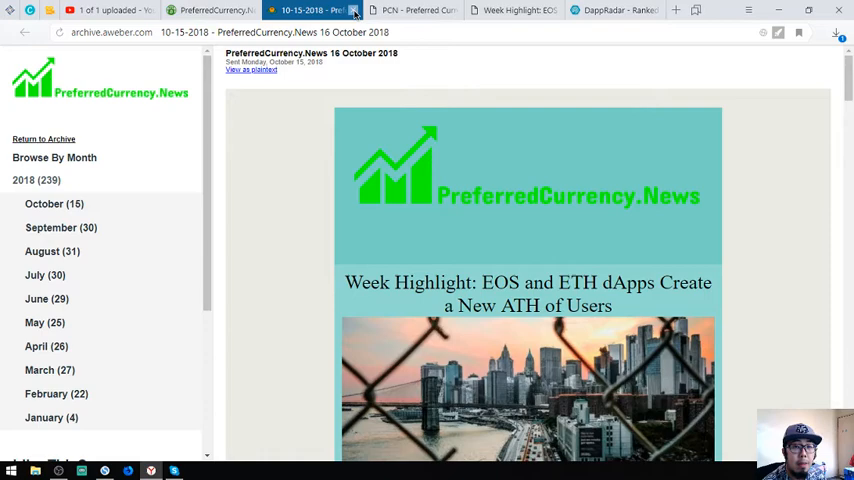
left_click(450, 10)
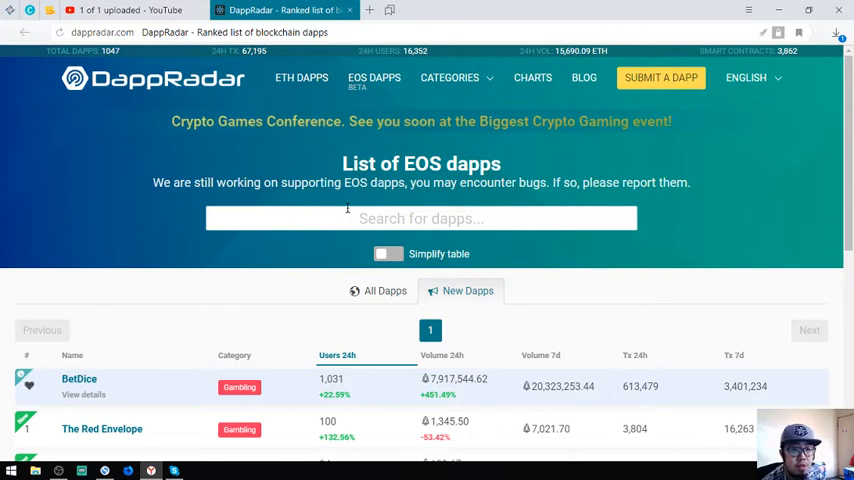
Step: Re-sort DappRadar's New EOS Dapps by 24h users and open BetDice in a new tab
scroll("down", 3)
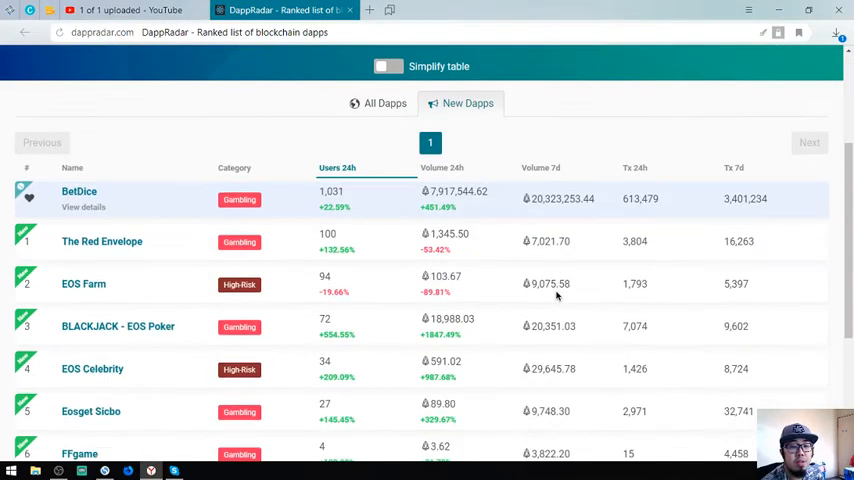
mouse_move(355, 307)
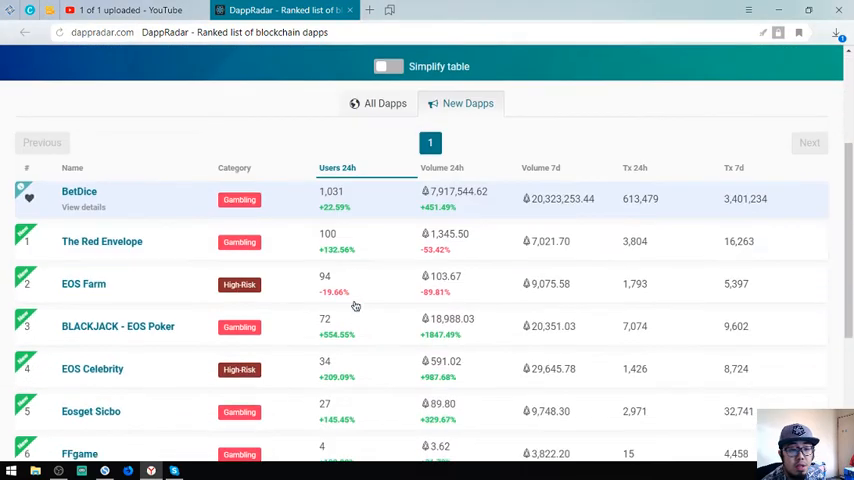
mouse_move(88, 228)
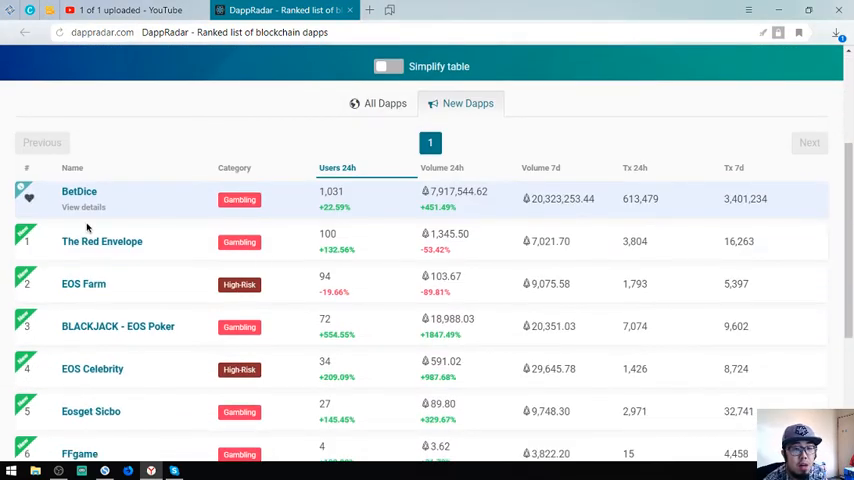
mouse_move(410, 105)
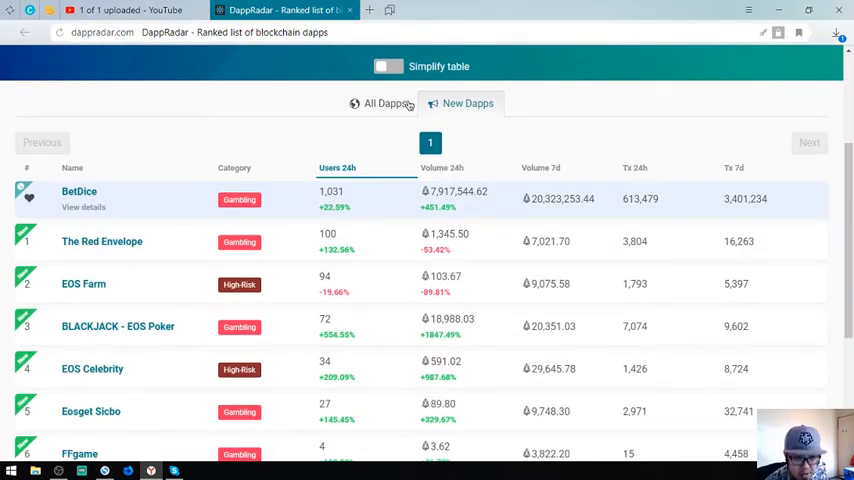
left_click(385, 103)
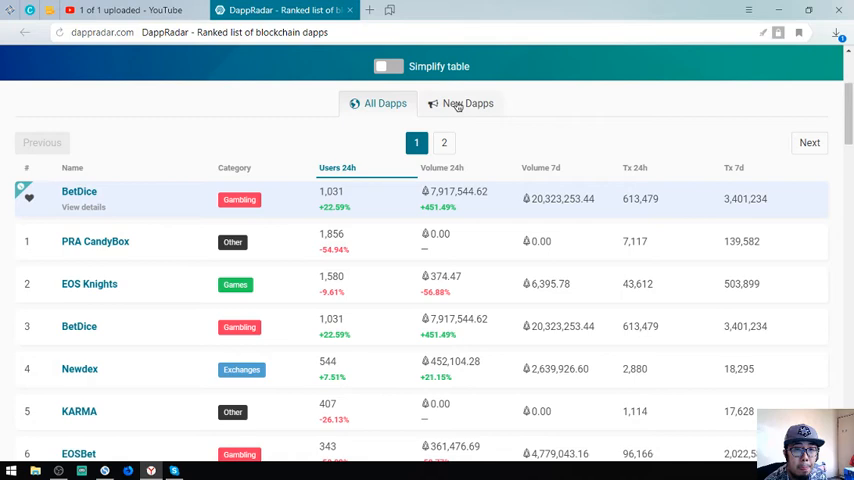
left_click(467, 103)
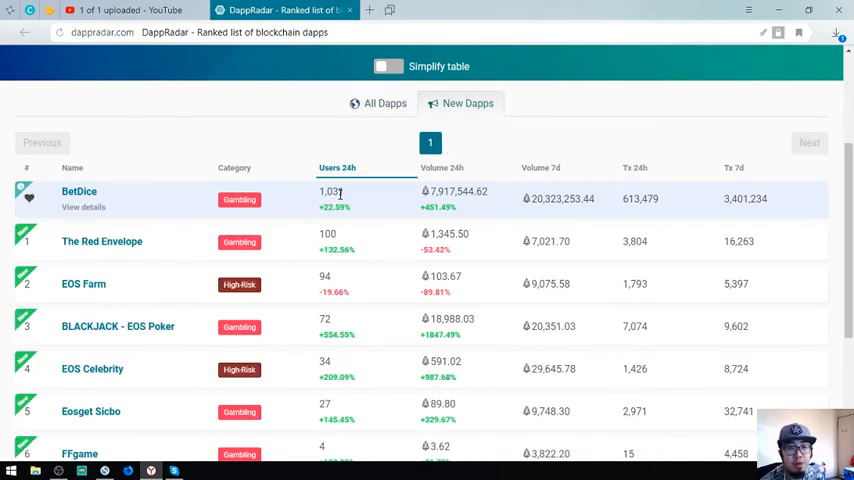
scroll("down", 3)
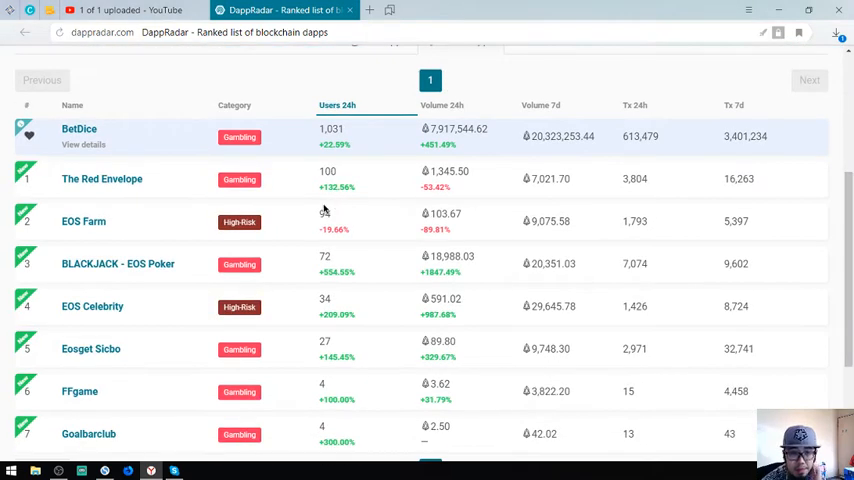
scroll("down", 3)
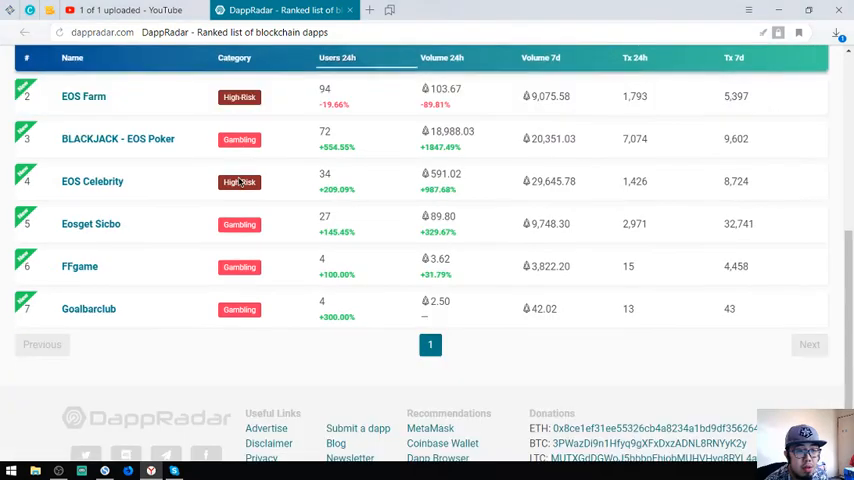
left_click(337, 57)
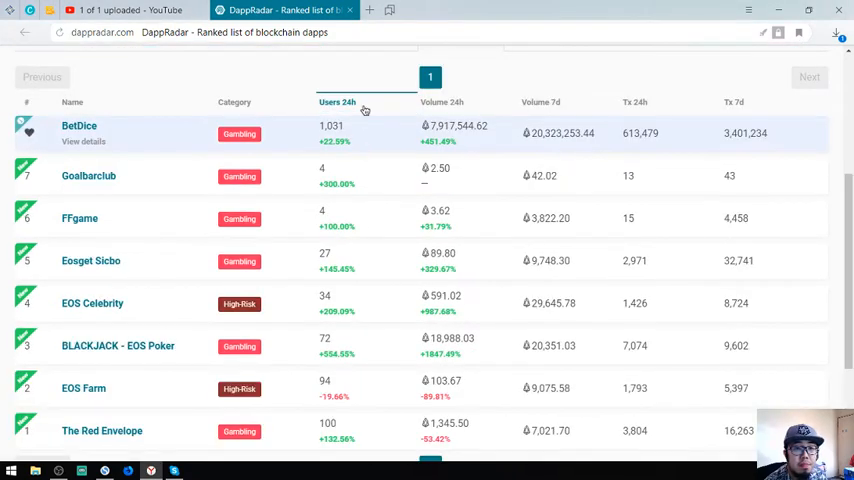
mouse_move(78, 130)
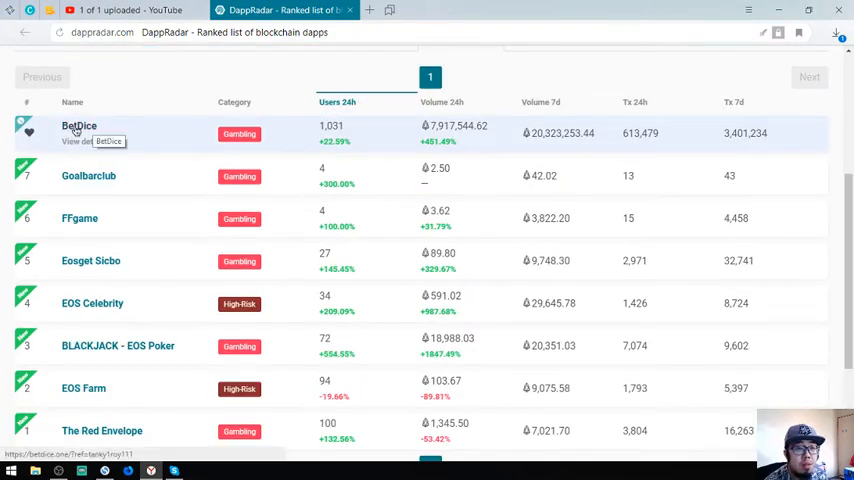
right_click(79, 126)
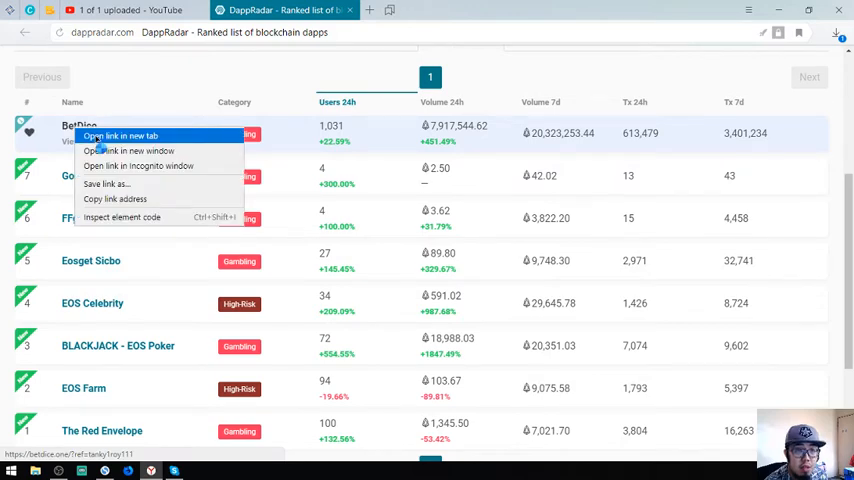
left_click(120, 135)
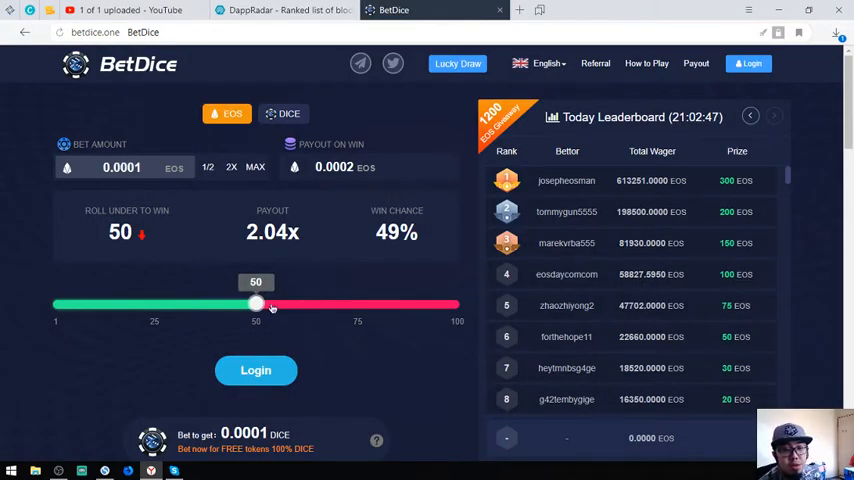
Step: Dismiss BetDice's Scatter prompt, browse its bet history, and close the BetDice tab
scroll("down", 3)
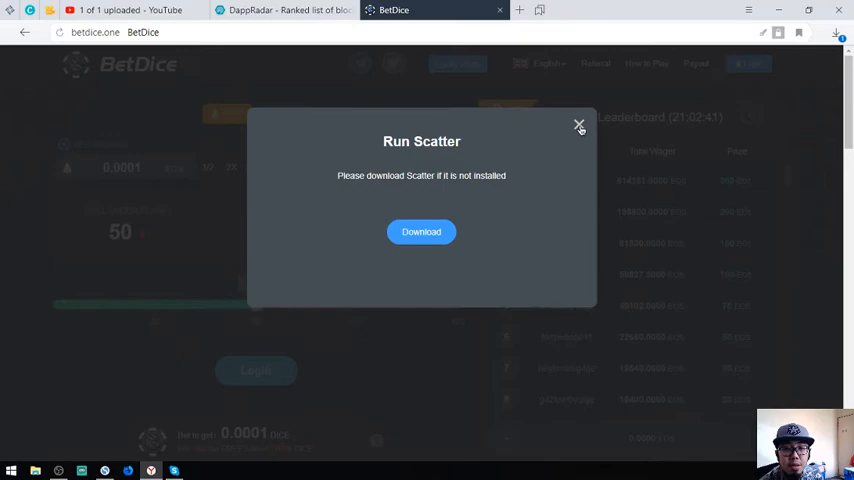
left_click(578, 125)
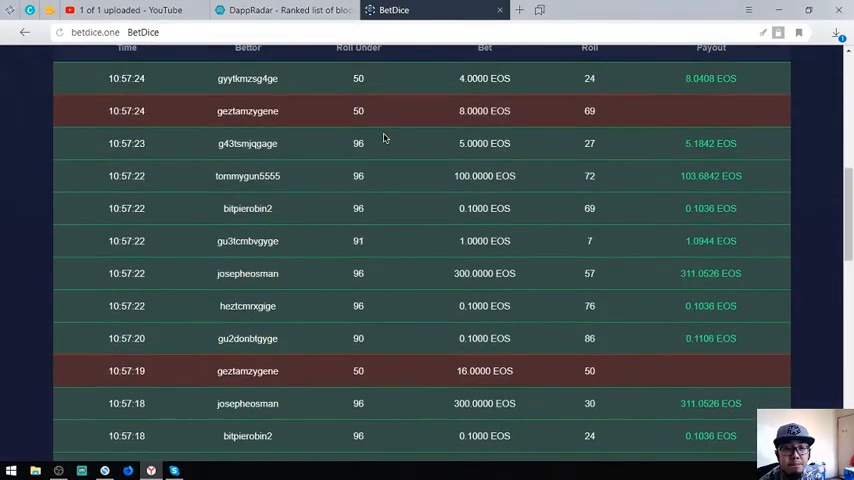
scroll("down", 3)
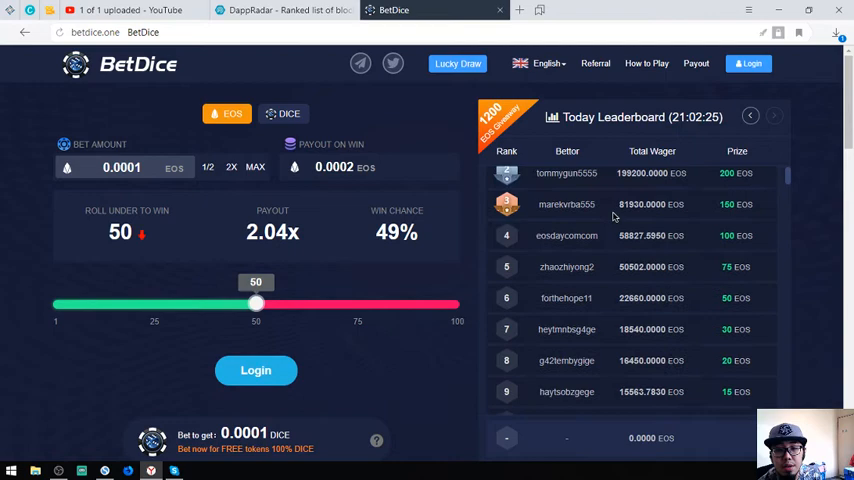
left_click(280, 10)
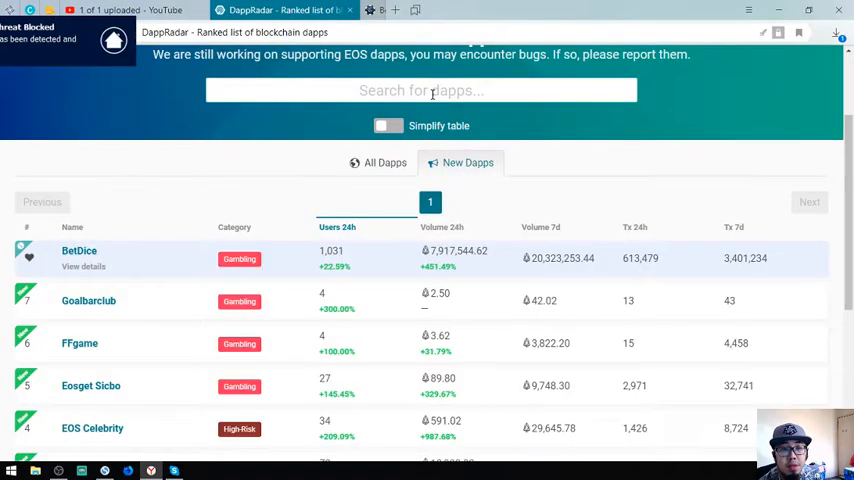
Step: Scroll through DappRadar's New Dapps list of EOS dapps
scroll("down", 3)
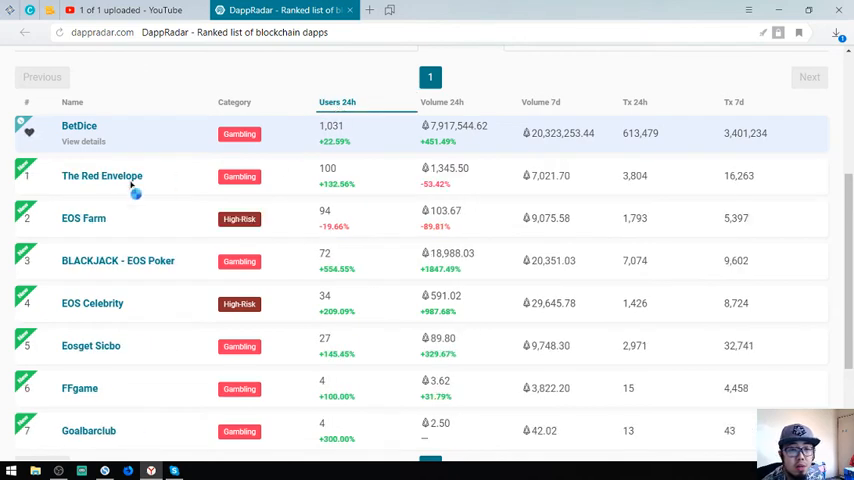
mouse_move(156, 186)
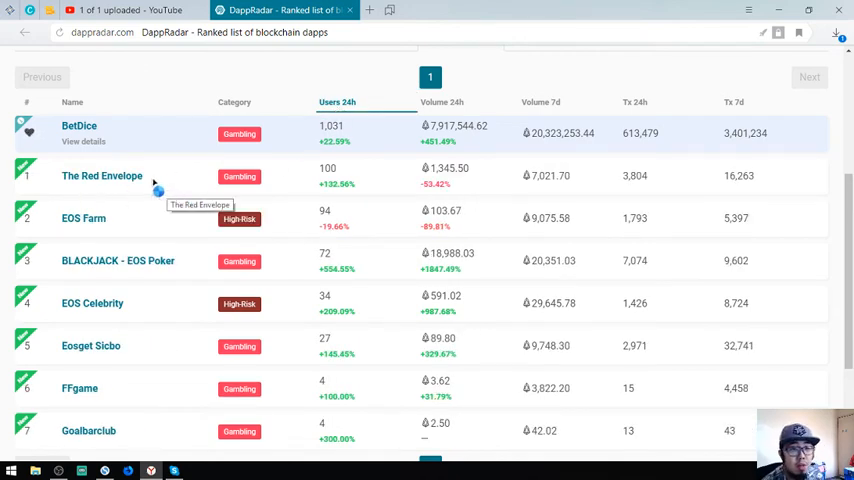
mouse_move(112, 223)
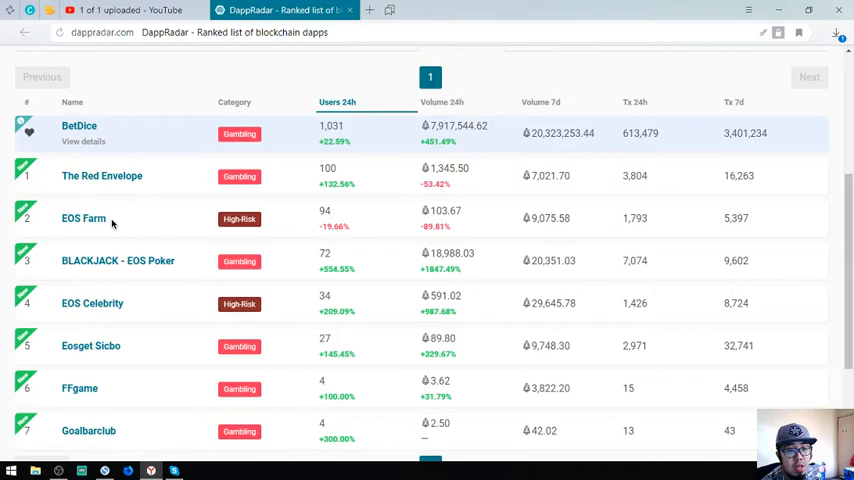
mouse_move(84, 218)
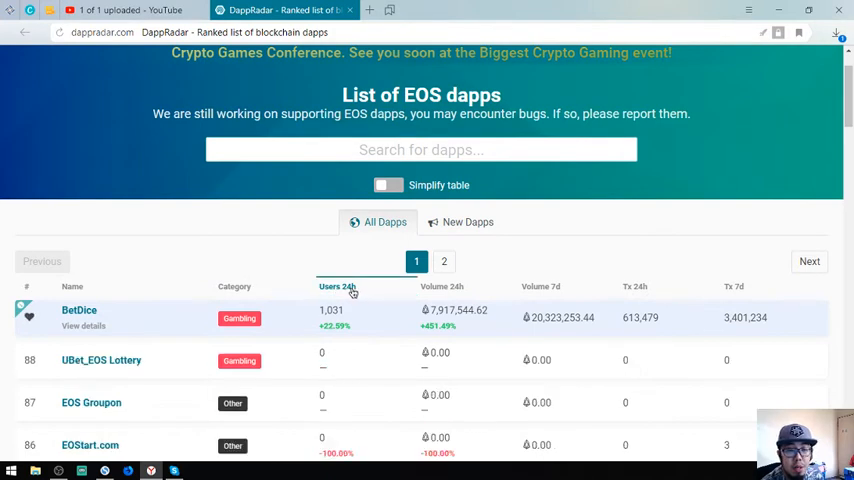
Step: Scroll the all-dapps ranking and open EOS Knights in a new tab
scroll("down", 3)
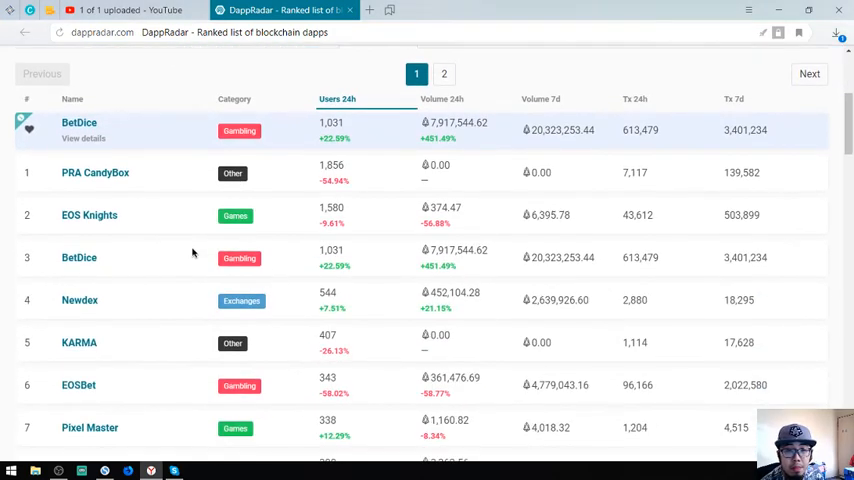
mouse_move(142, 172)
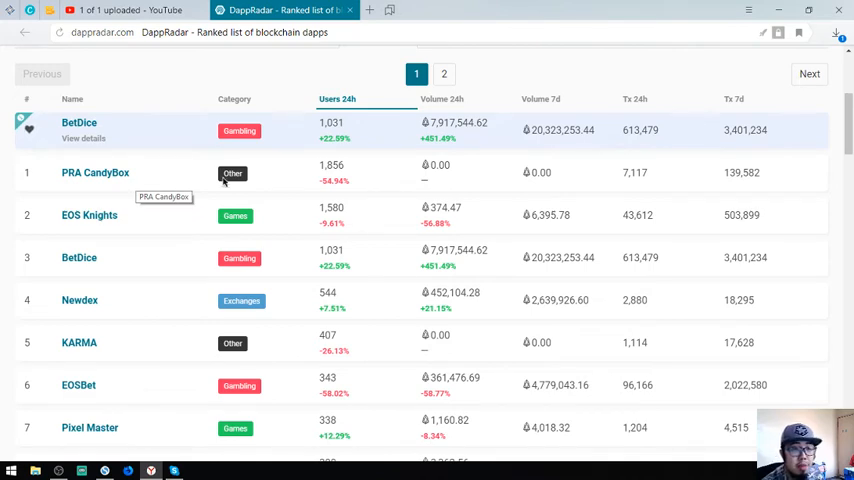
mouse_move(127, 218)
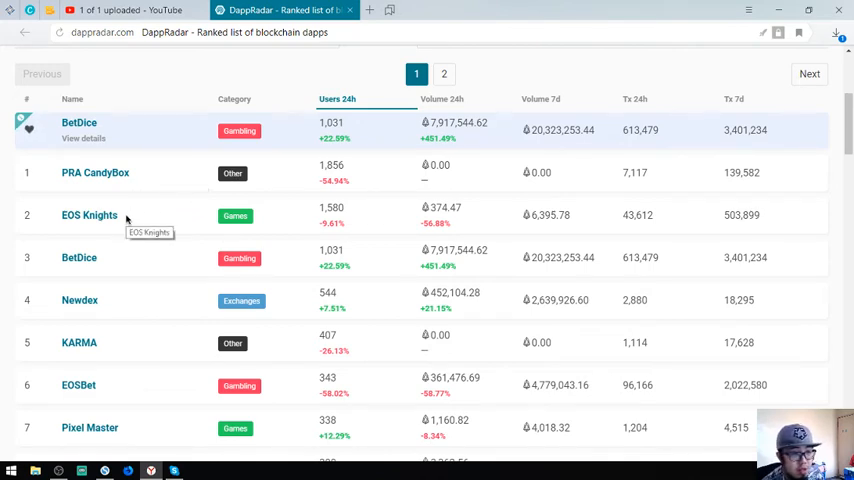
mouse_move(133, 218)
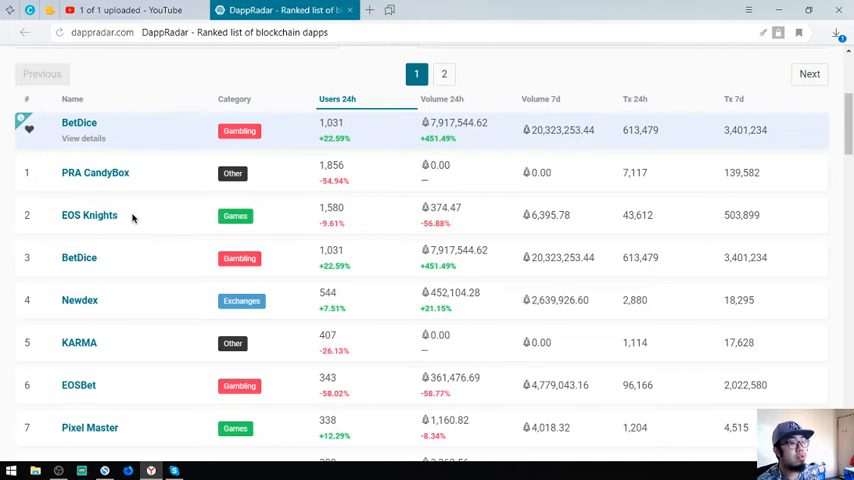
right_click(89, 215)
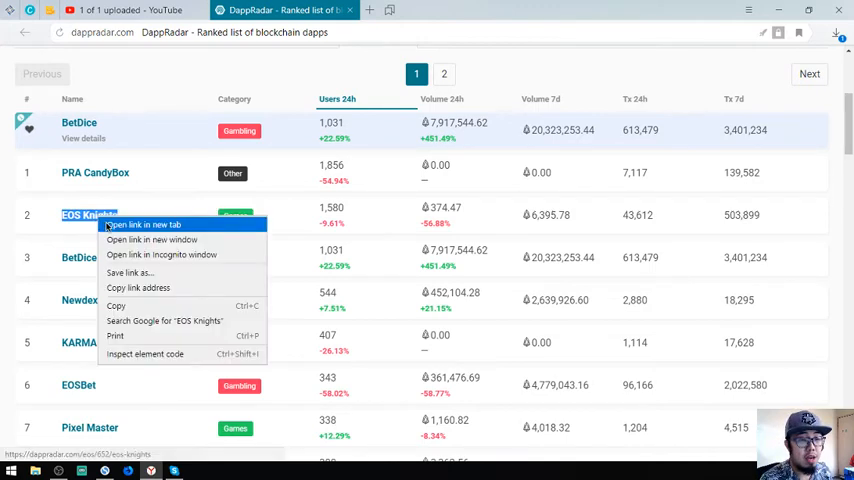
left_click(142, 224)
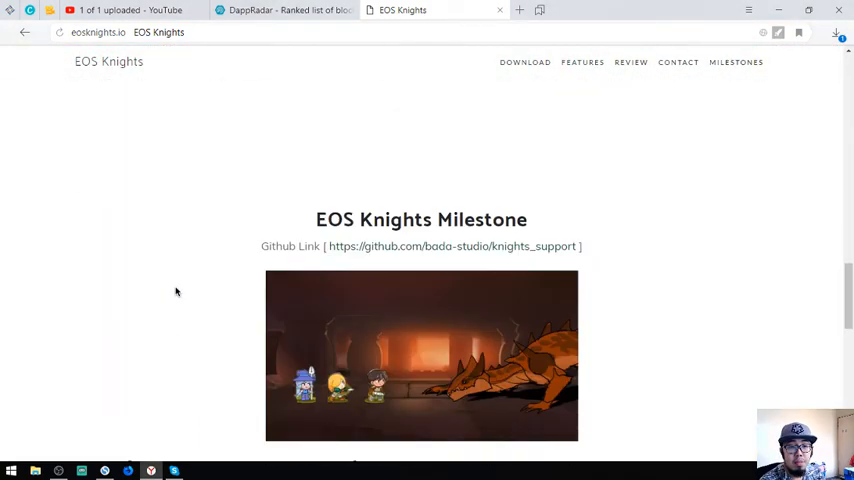
Step: Return to the DappRadar tab and close the EOS Knights site
left_click(283, 10)
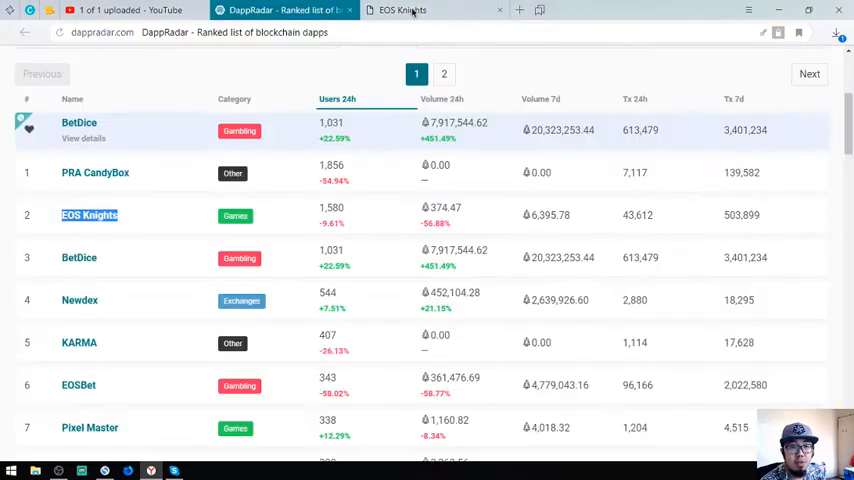
left_click(499, 10)
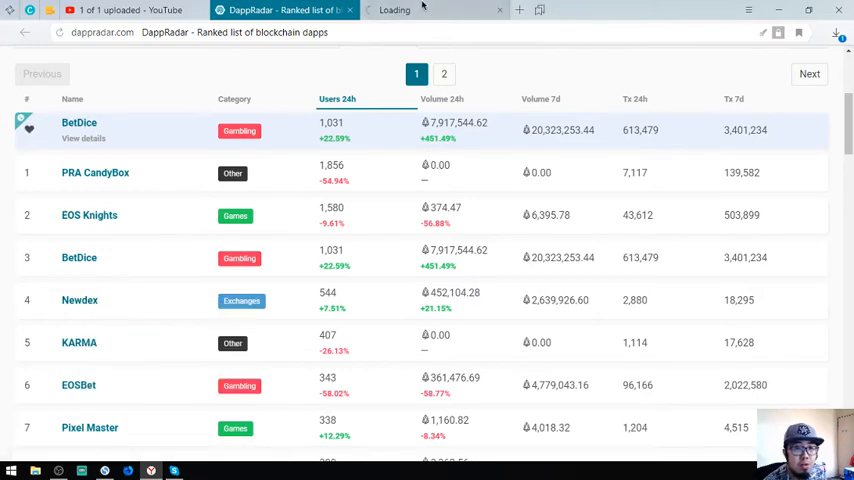
Step: Scroll the newdex.io homepage, then close the Newdex pages
left_click(80, 300)
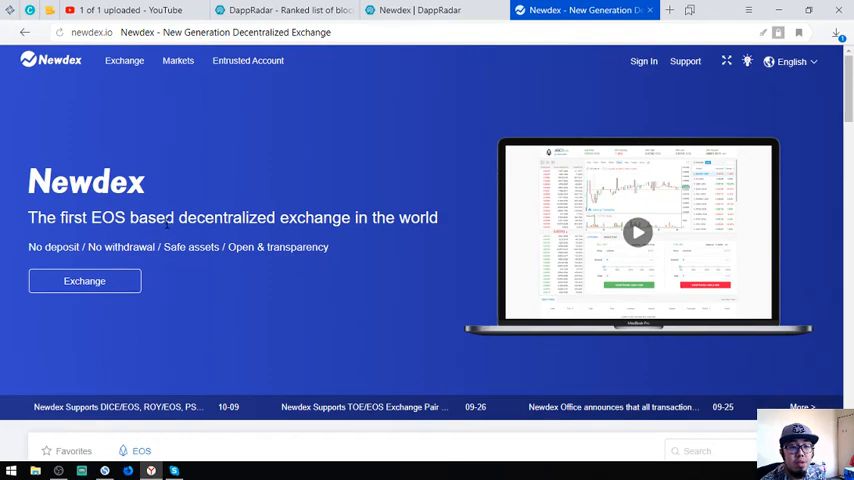
scroll("down", 3)
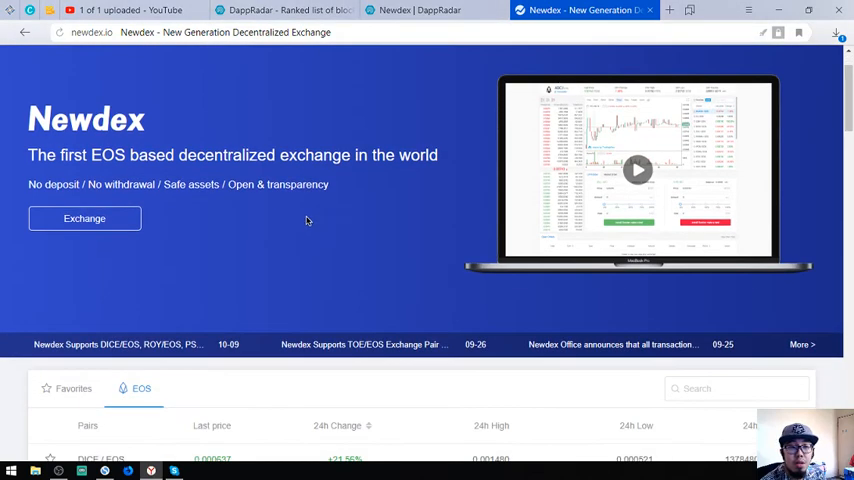
scroll("down", 3)
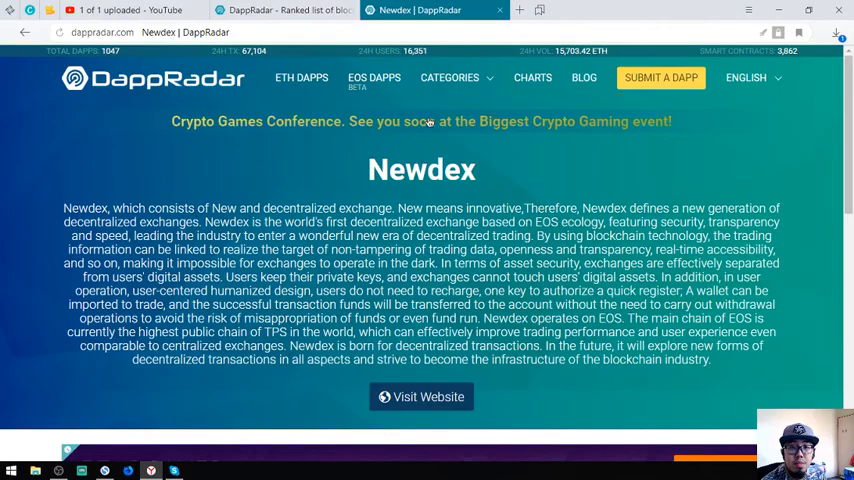
left_click(283, 10)
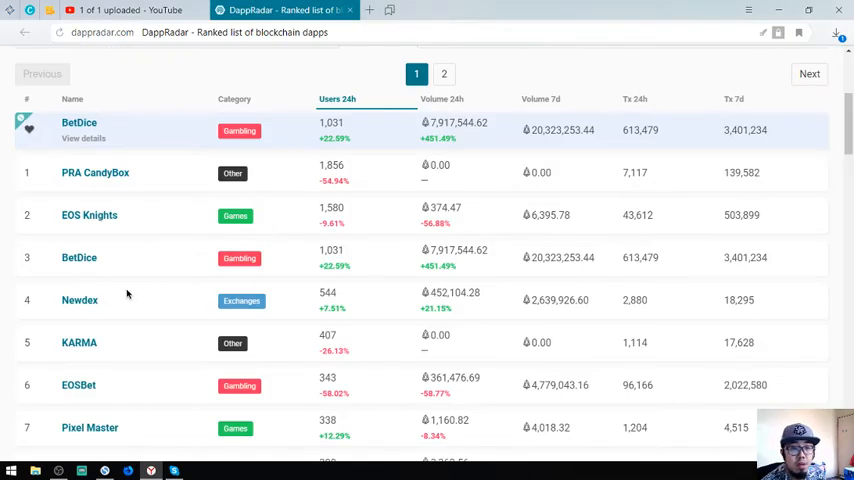
mouse_move(79, 342)
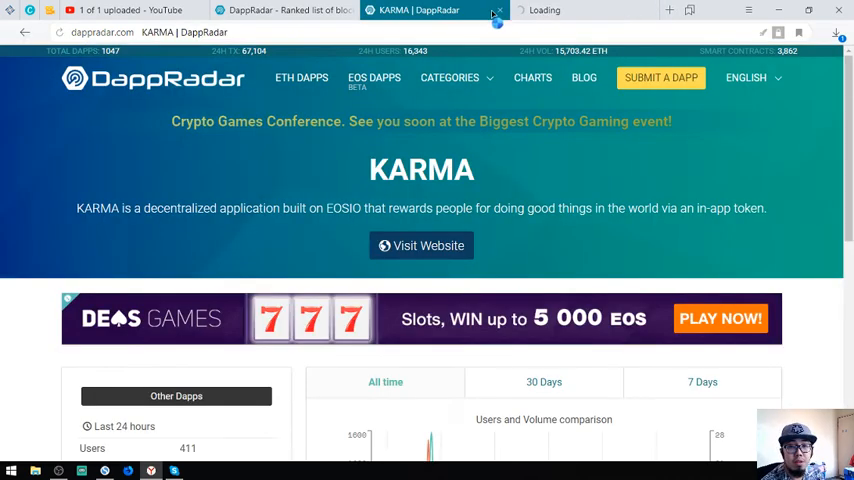
Step: Close KARMA's DappRadar page and scroll karmaapp.io down to the Roadmap
left_click(421, 245)
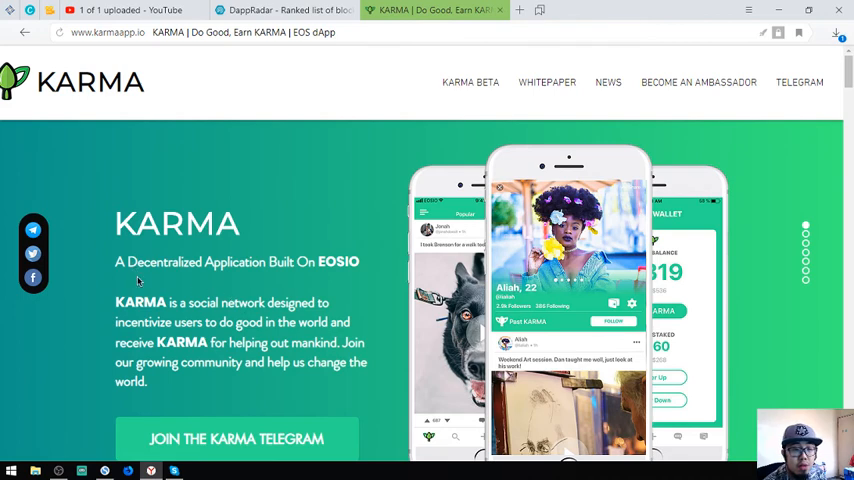
scroll("down", 3)
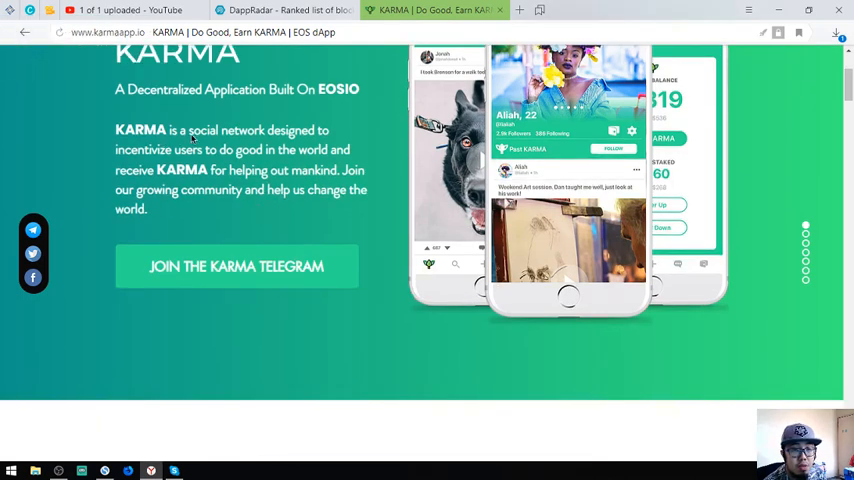
scroll("down", 3)
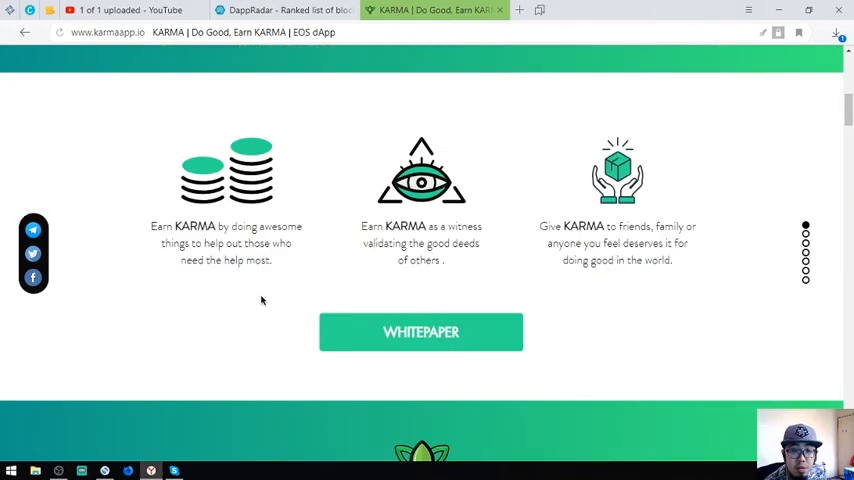
scroll("down", 3)
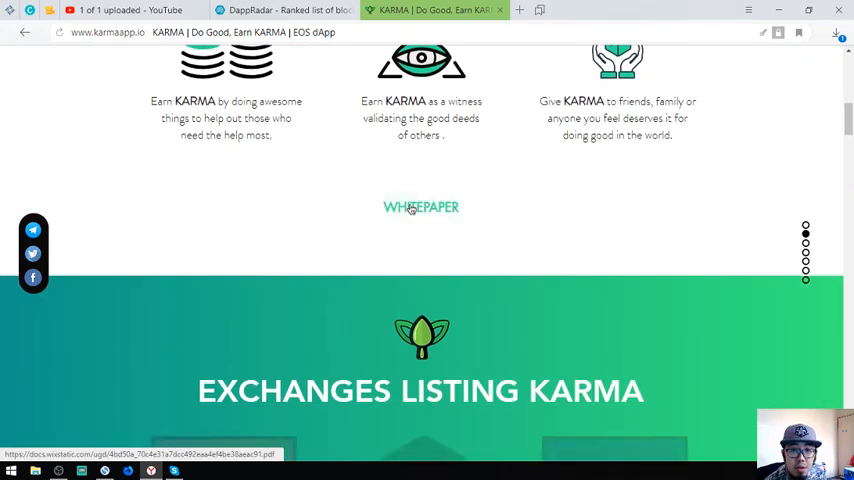
scroll("down", 3)
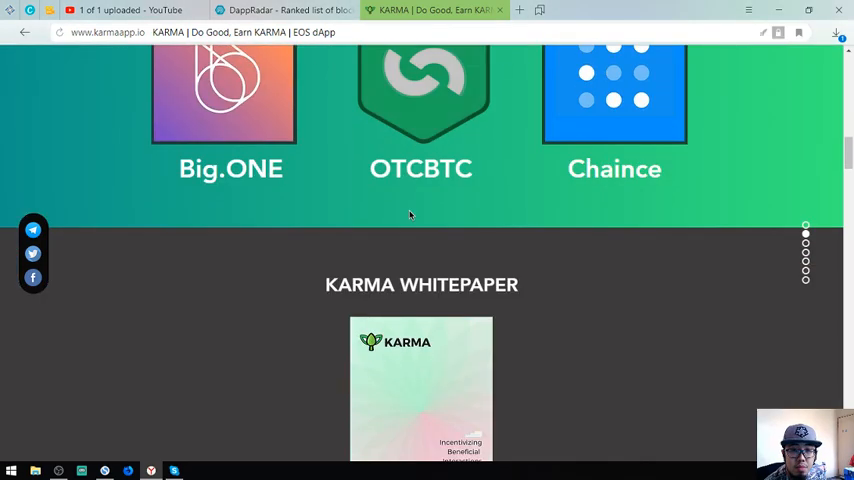
scroll("down", 3)
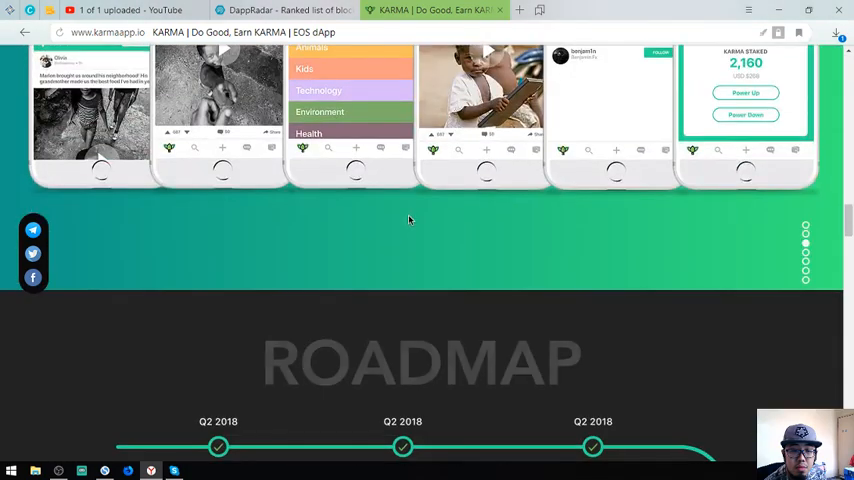